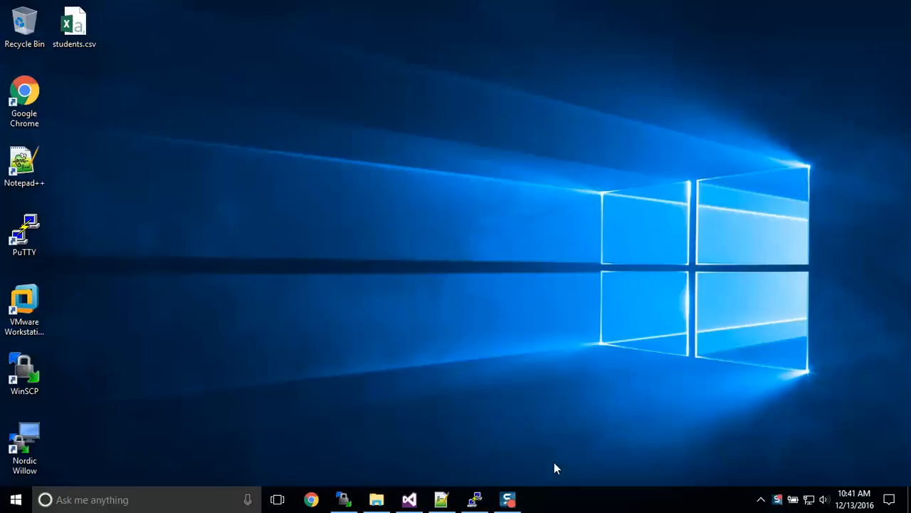
{"action": "mouse_move", "coordinate": [436, 461]}
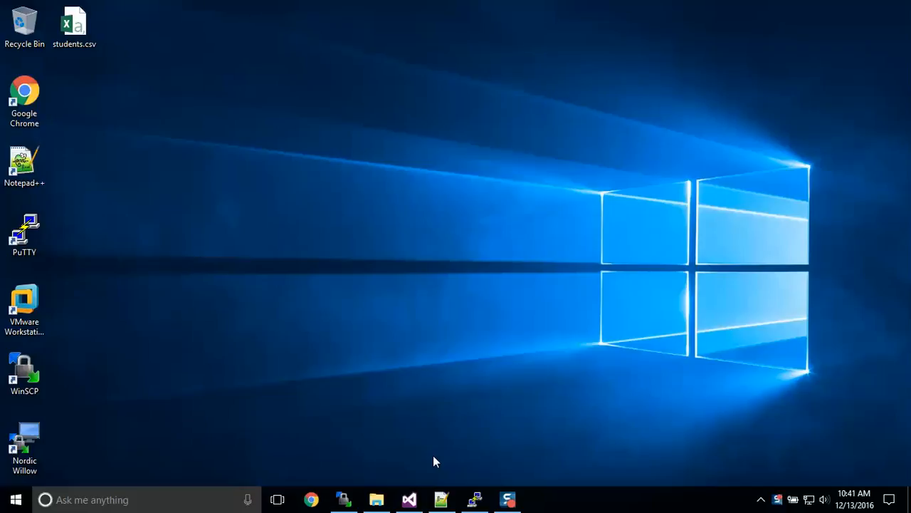
Bring Visual Studio with the StudentTrackerWeb ArchivesController code to the front
{"action": "left_click", "coordinate": [409, 498]}
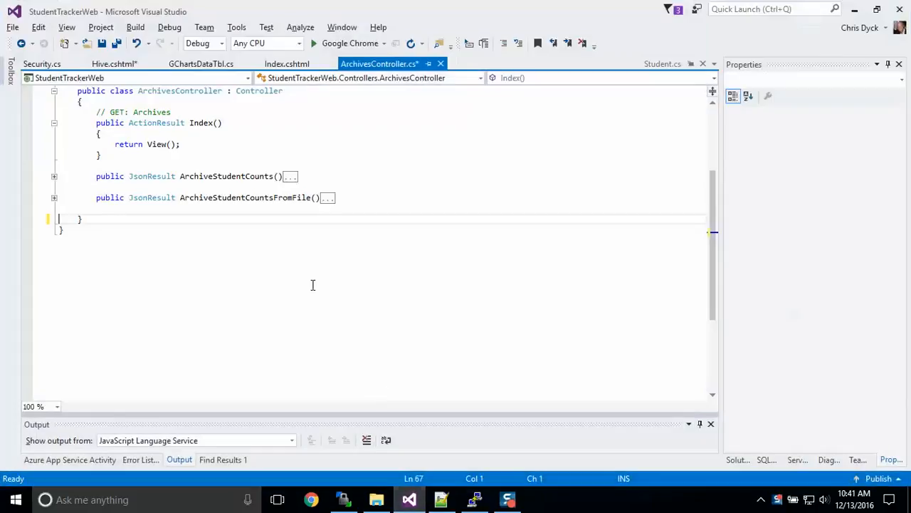
{"action": "left_click", "coordinate": [163, 211]}
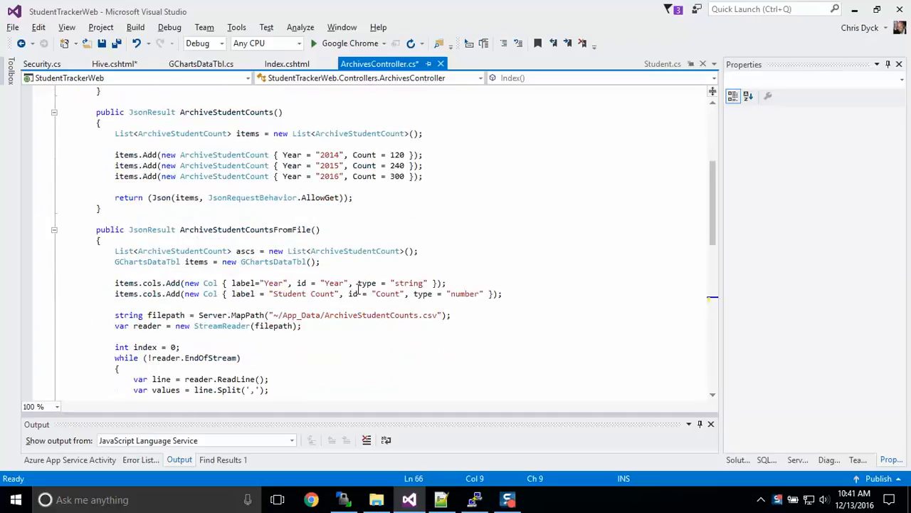
{"action": "scroll", "scroll_direction": "down", "scroll_amount": 3}
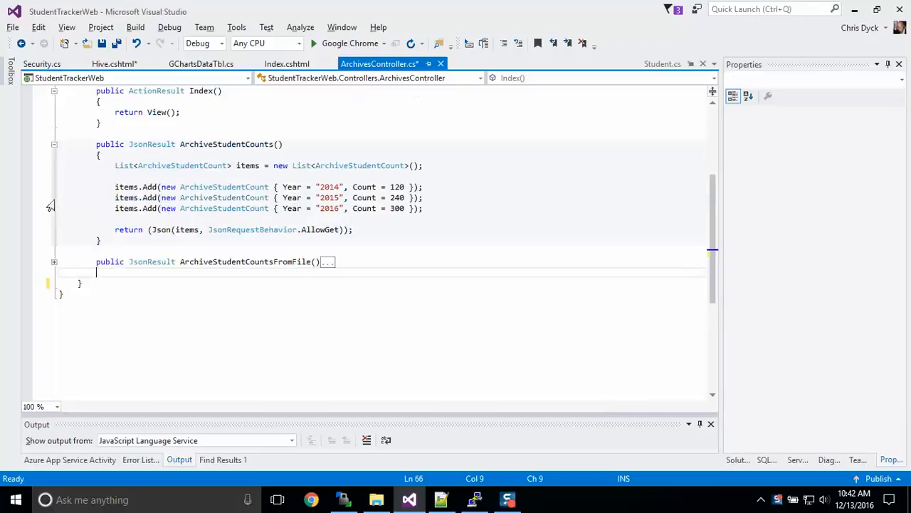
{"action": "left_click", "coordinate": [55, 154]}
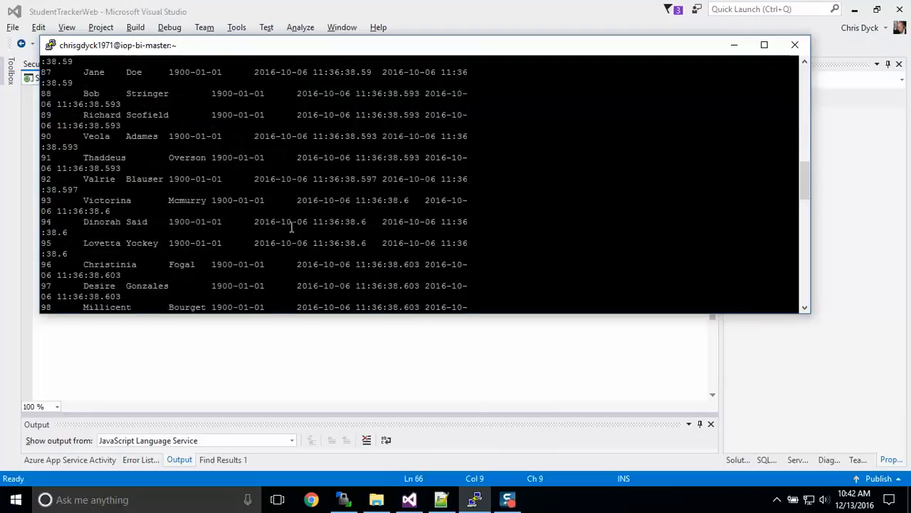
Run select * from students; in the Hive console to list all 29 student rows
{"action": "scroll", "scroll_direction": "down", "scroll_amount": 3}
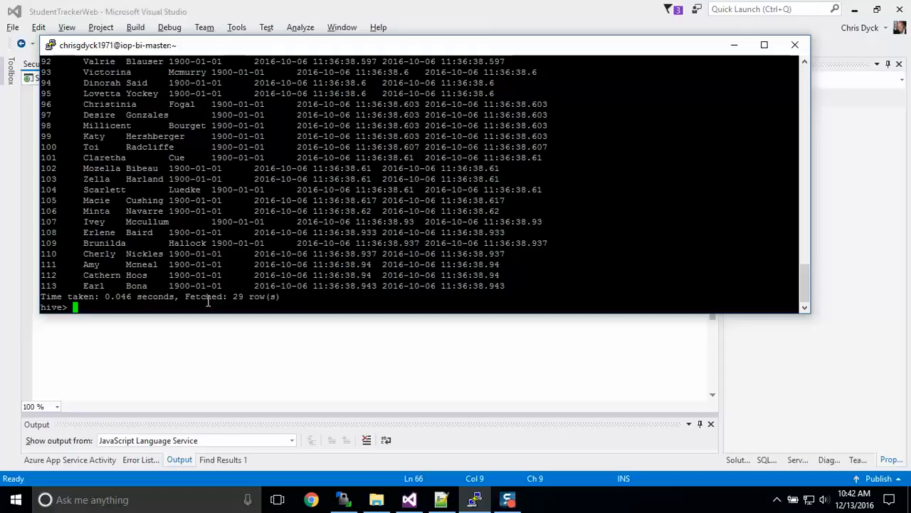
{"action": "type", "text": "select * from students;"}
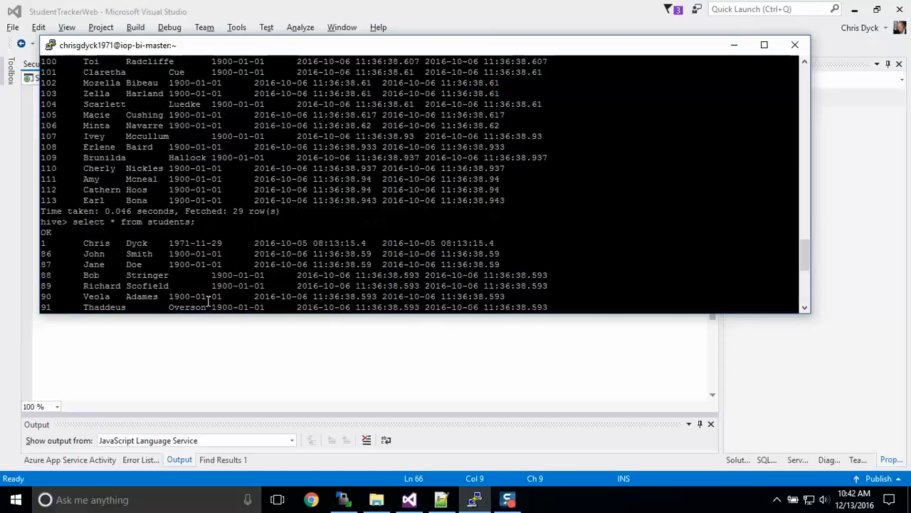
{"action": "scroll", "scroll_direction": "down", "scroll_amount": 3}
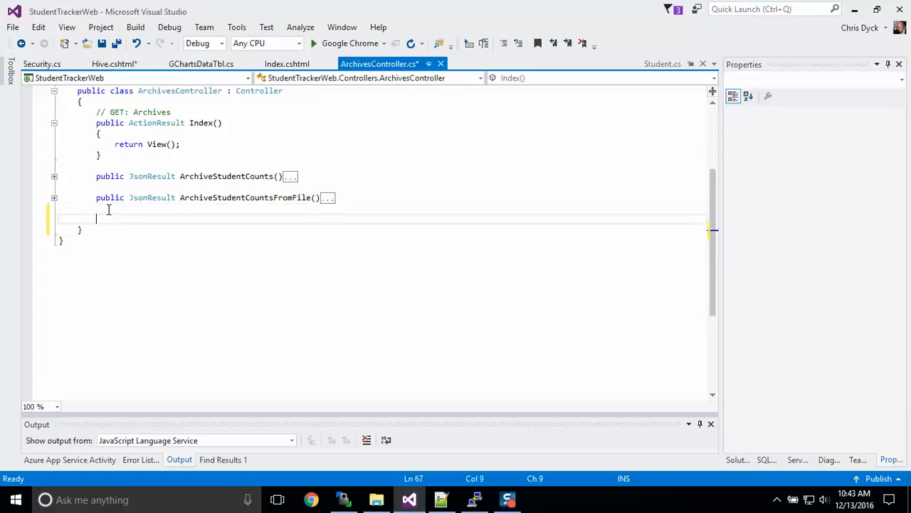
Add a new public ViewResult Hive() action method to ArchivesController
{"action": "type", "text": "puv"}
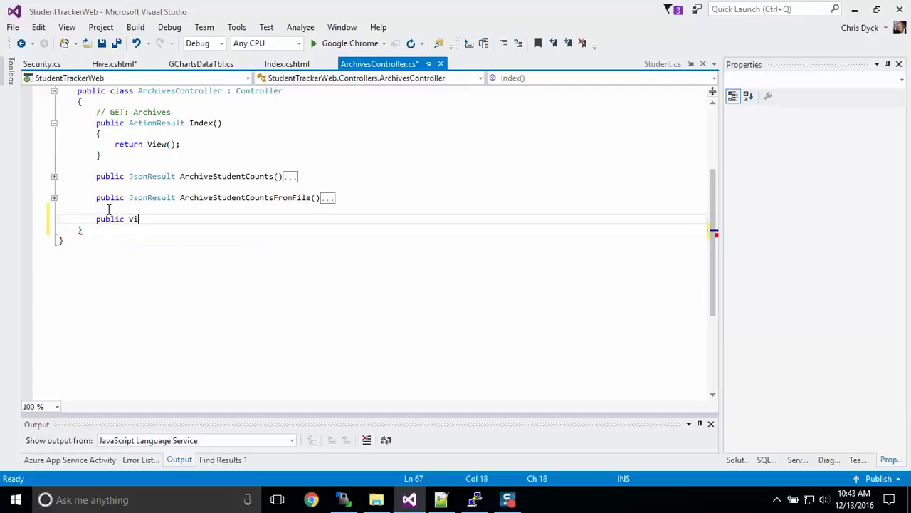
{"action": "type", "text": "ewResult"}
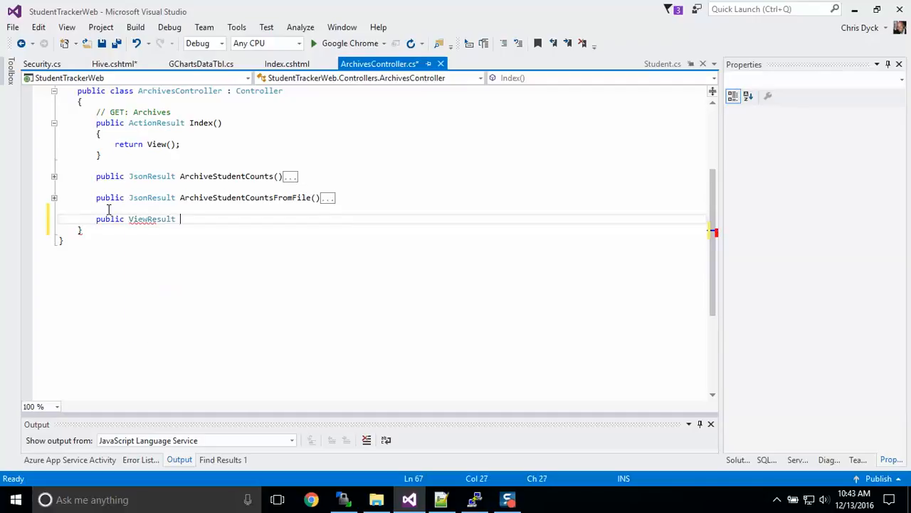
{"action": "type", "text": "Hive() { }"}
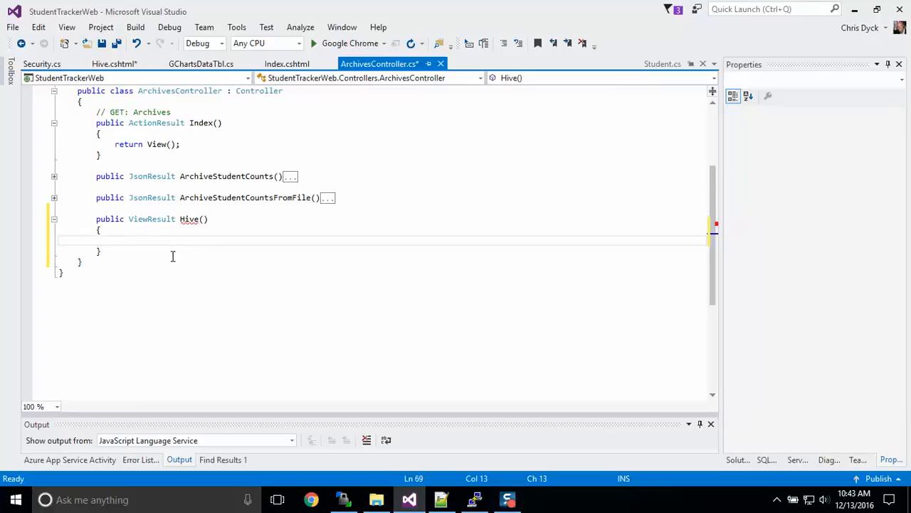
Declare List<Student> items = new List<Student>(); inside the Hive action
{"action": "type", "text": "List<>"}
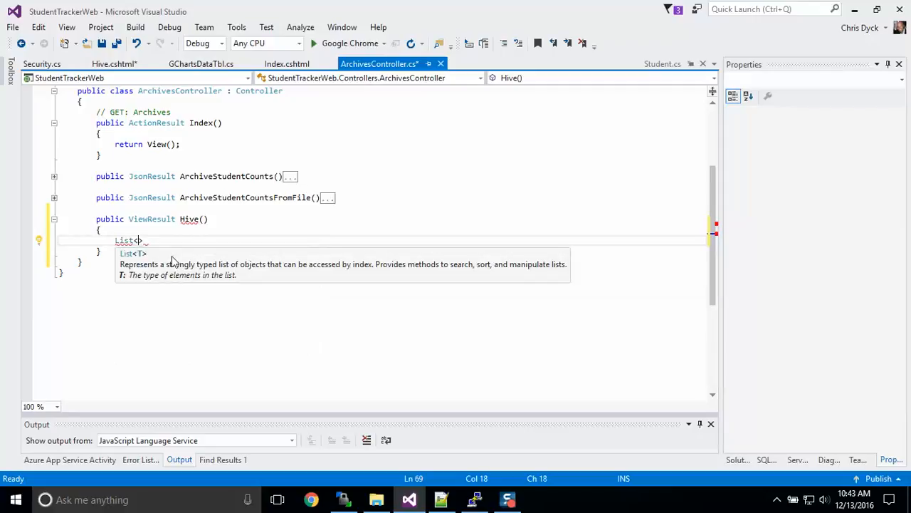
{"action": "type", "text": "Student>"}
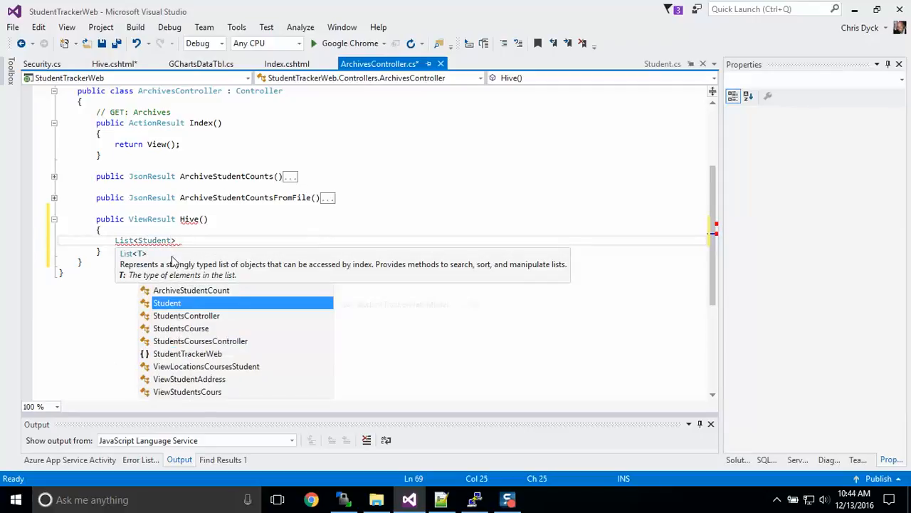
{"action": "type", "text": "items = new"}
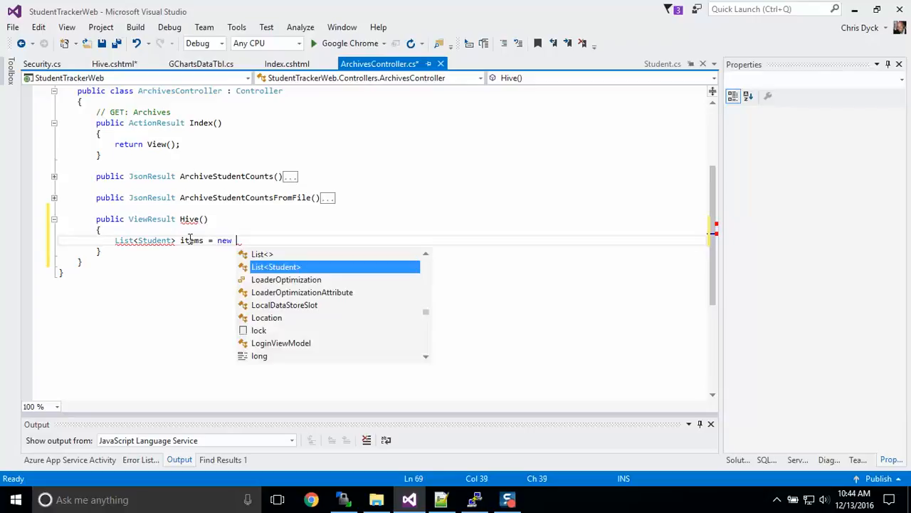
{"action": "key", "text": "Tab"}
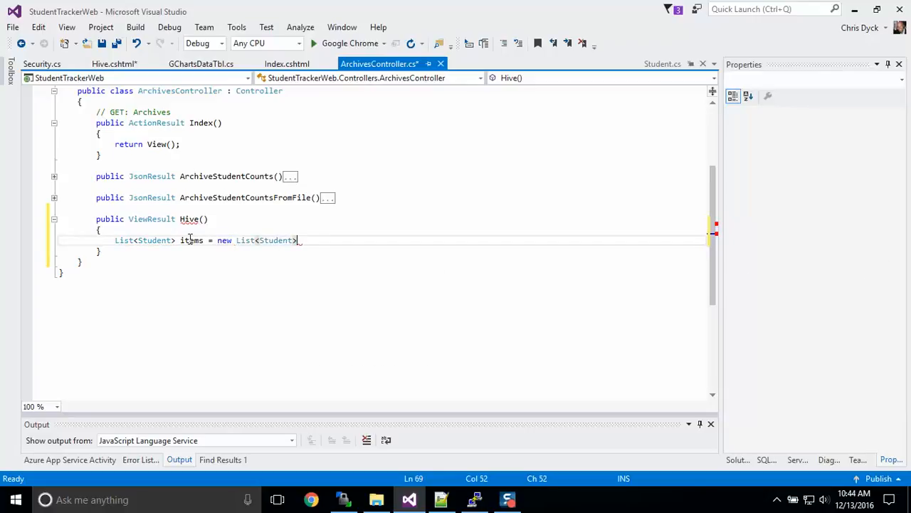
{"action": "type", "text": "();"}
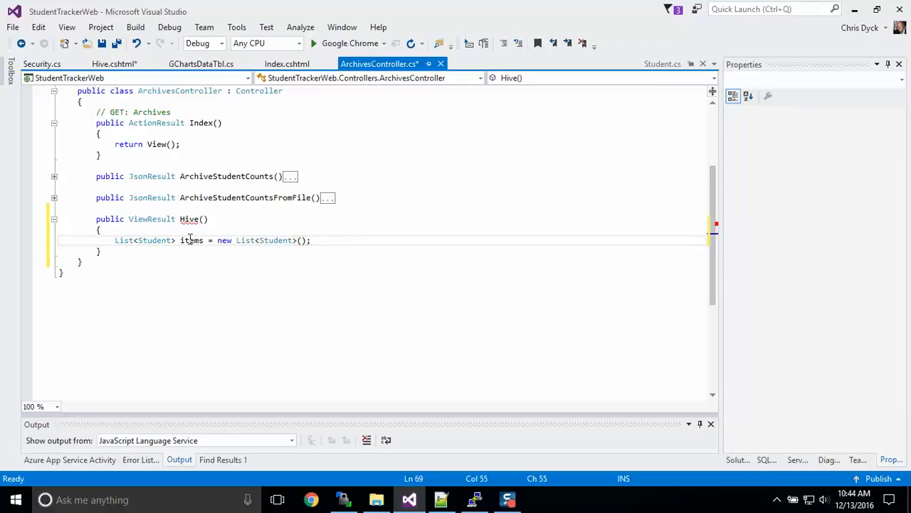
{"action": "key", "text": "Enter"}
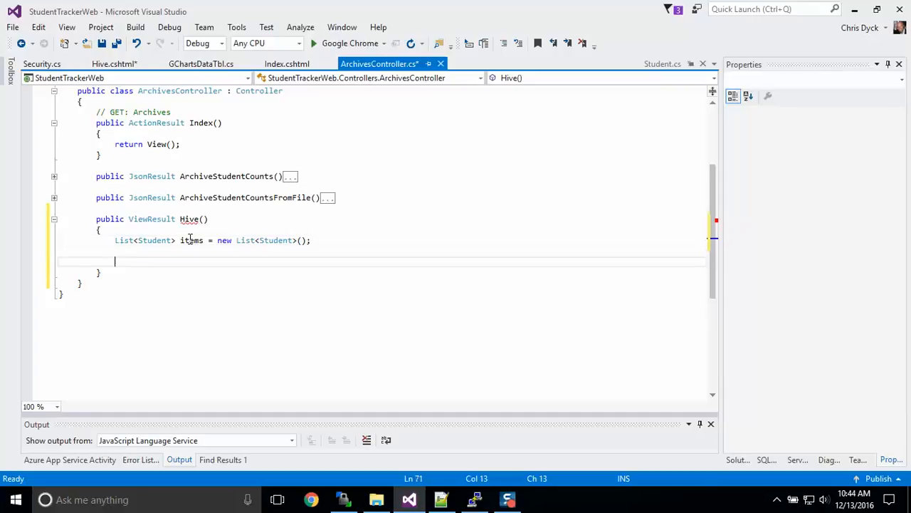
Add return View(items); and start declaring a string ConnectionString variable
{"action": "type", "text": "return"}
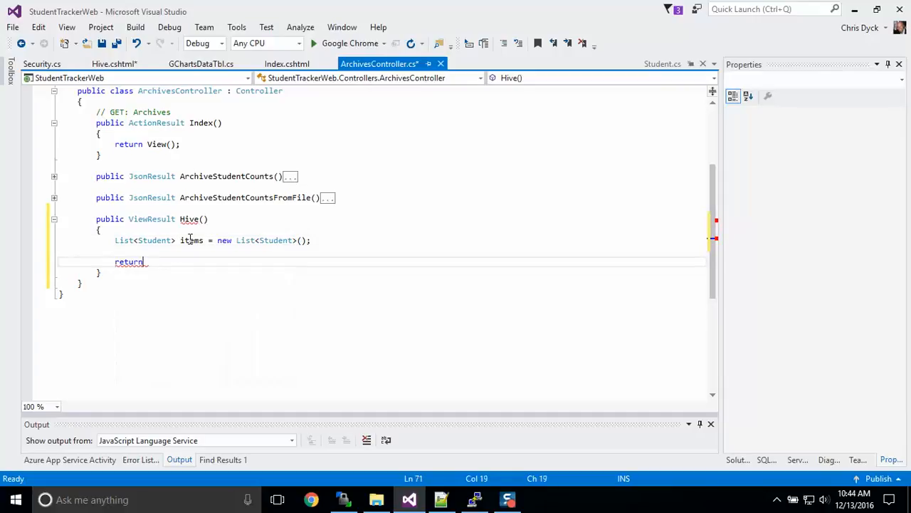
{"action": "type", "text": "(i))"}
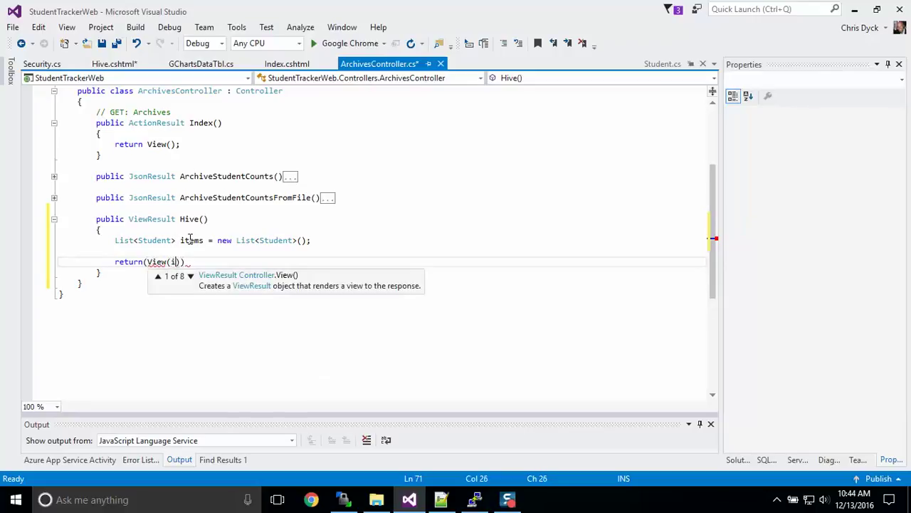
{"action": "type", "text": "tems"}
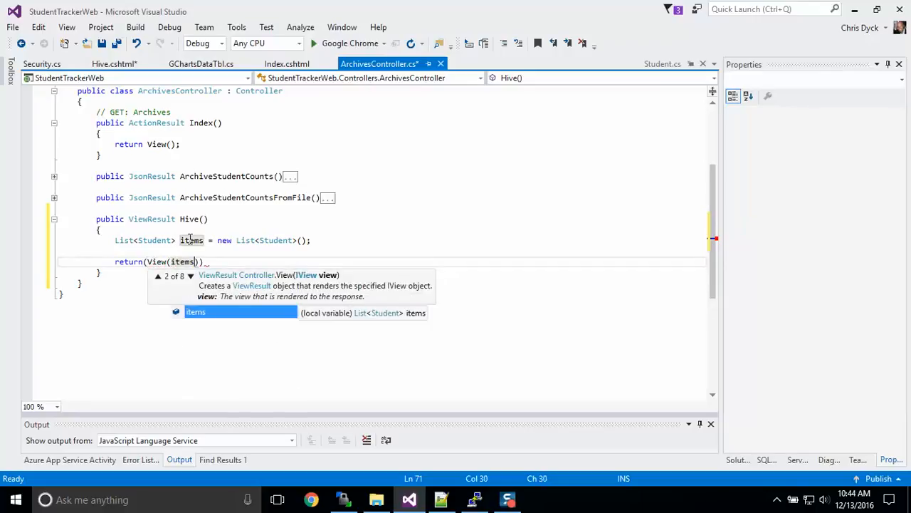
{"action": "type", "text": ");"}
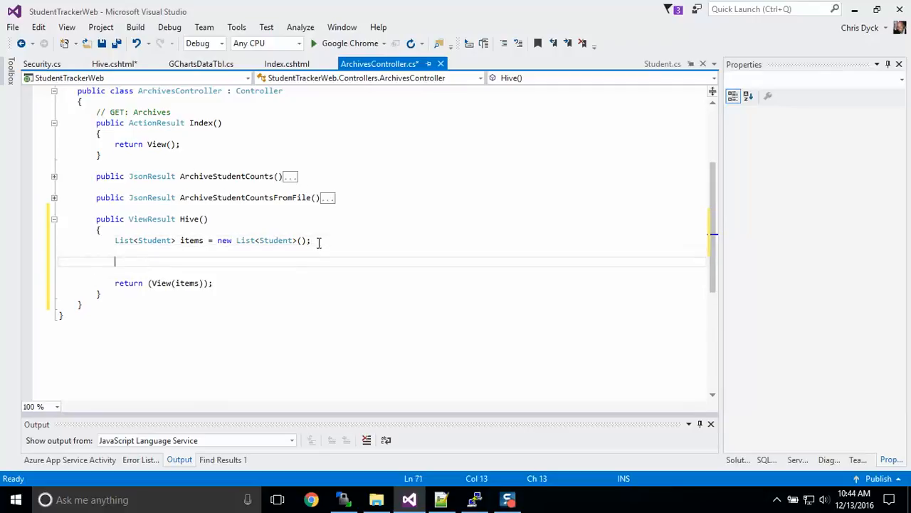
{"action": "type", "text": "string Conn"}
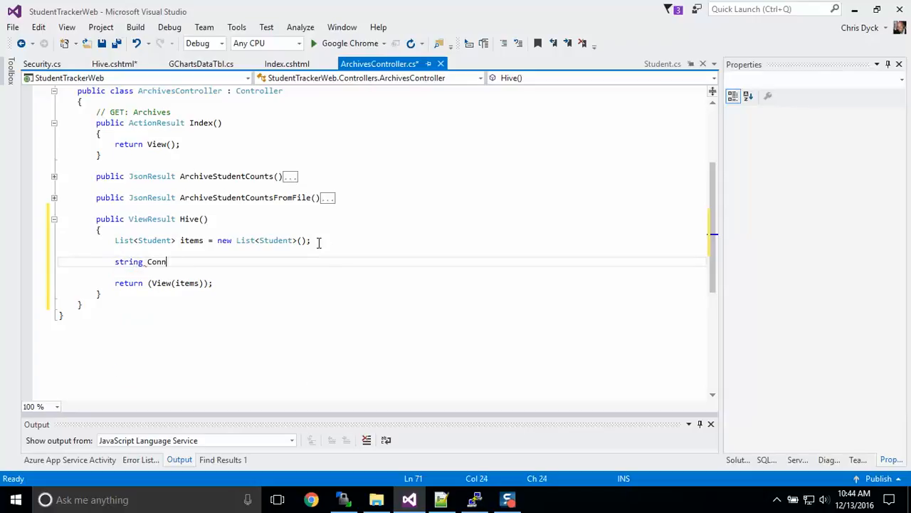
{"action": "type", "text": "ectionString ="}
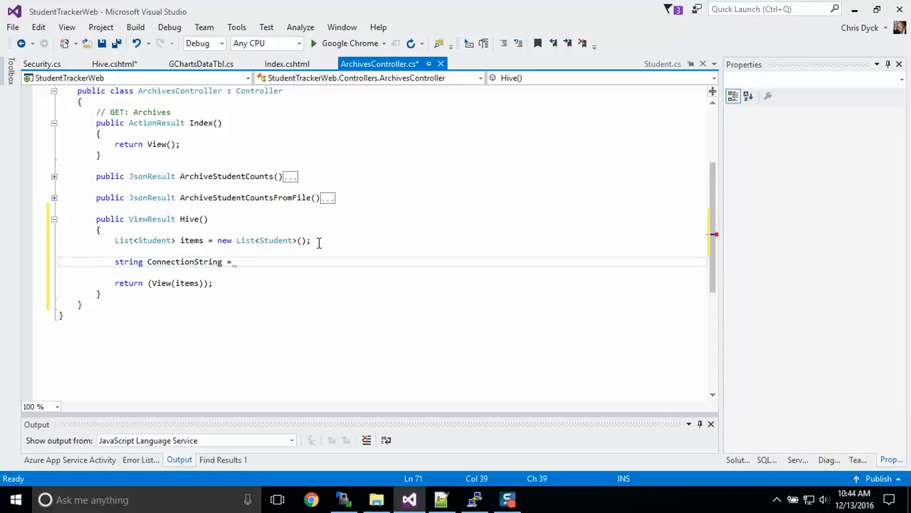
{"action": "mouse_move", "coordinate": [327, 232]}
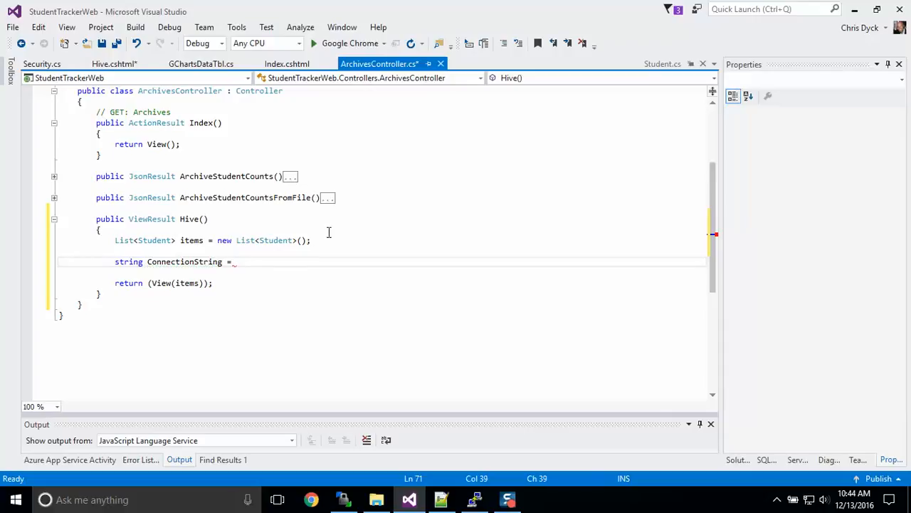
{"action": "mouse_move", "coordinate": [280, 225]}
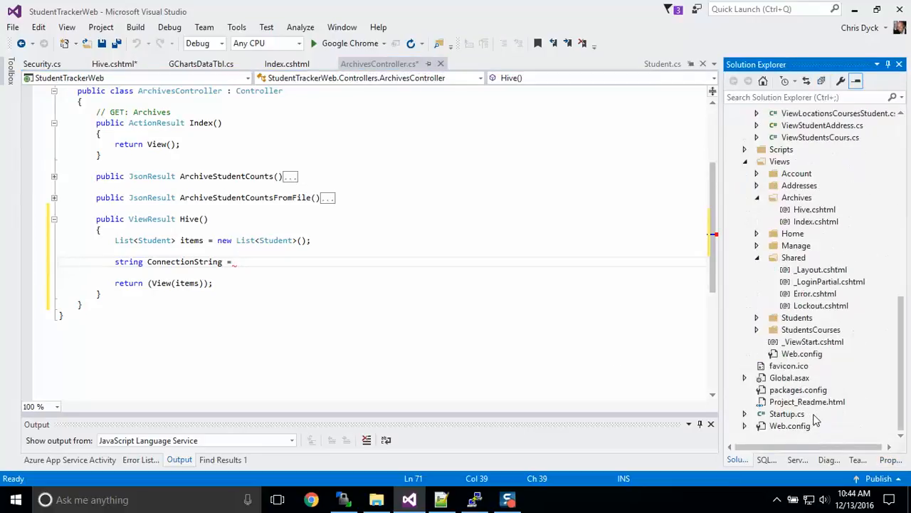
Review Web.config, then set ConnectionString to an empty verbatim @"" string in Hive()
{"action": "double_click", "coordinate": [791, 424]}
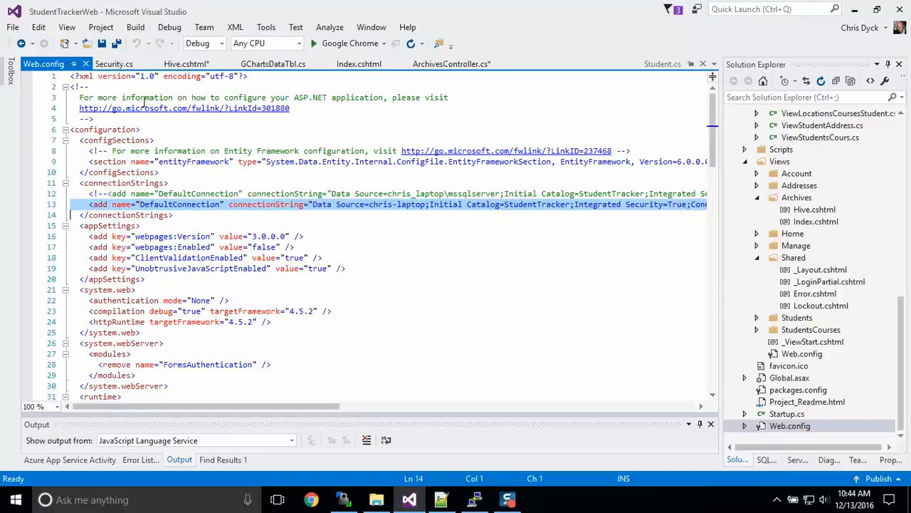
{"action": "mouse_move", "coordinate": [188, 63]}
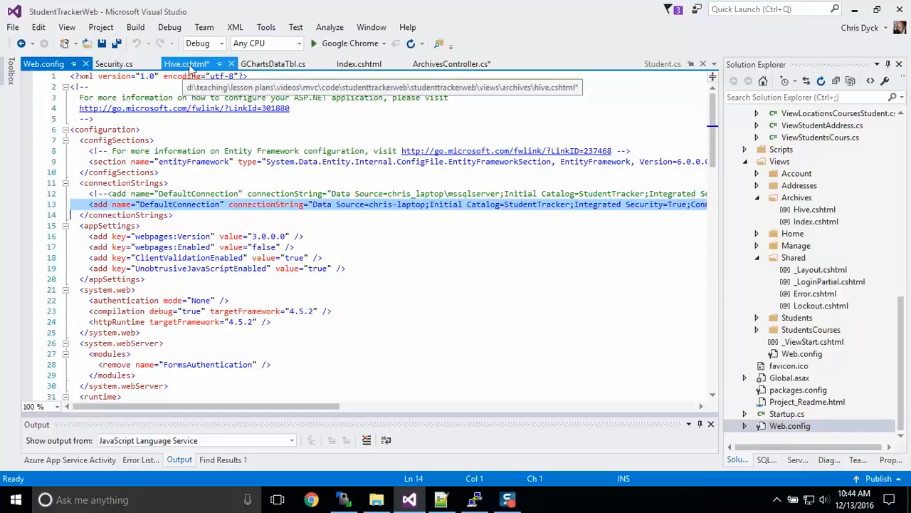
{"action": "left_click", "coordinate": [199, 63]}
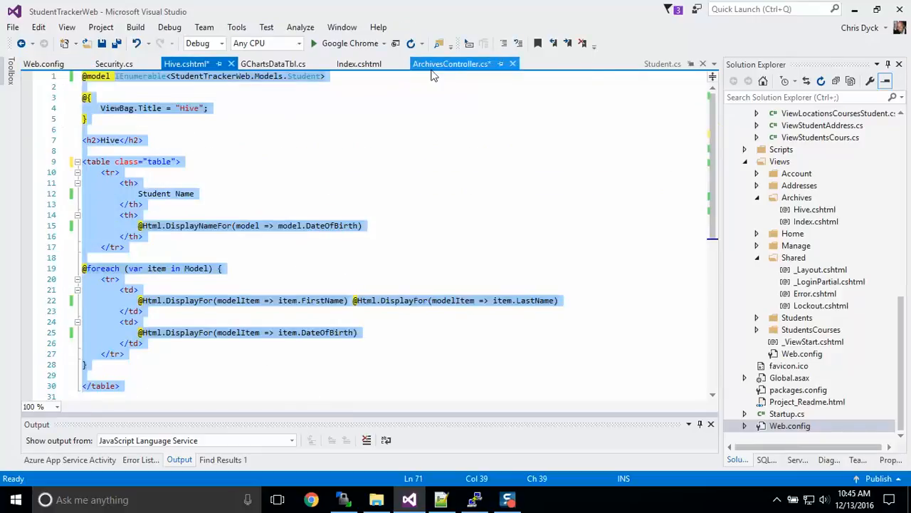
{"action": "left_click", "coordinate": [459, 62]}
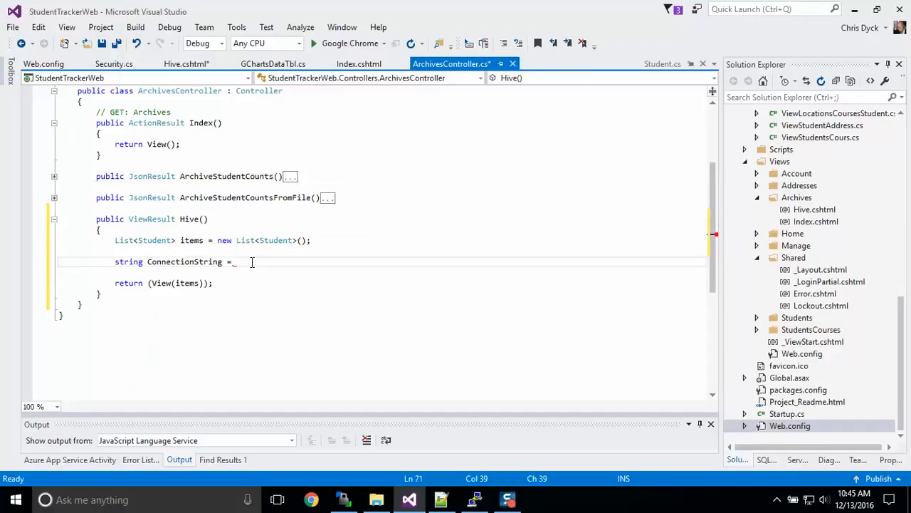
{"action": "type", "text": "@\"\""}
{"action": "left_click", "coordinate": [145, 500]}
{"action": "type", "text": "o"}
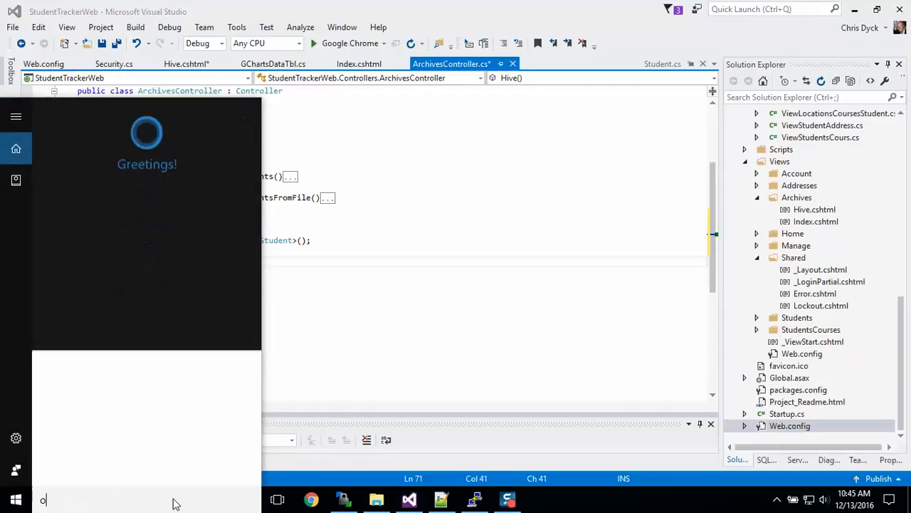
{"action": "type", "text": "dbc"}
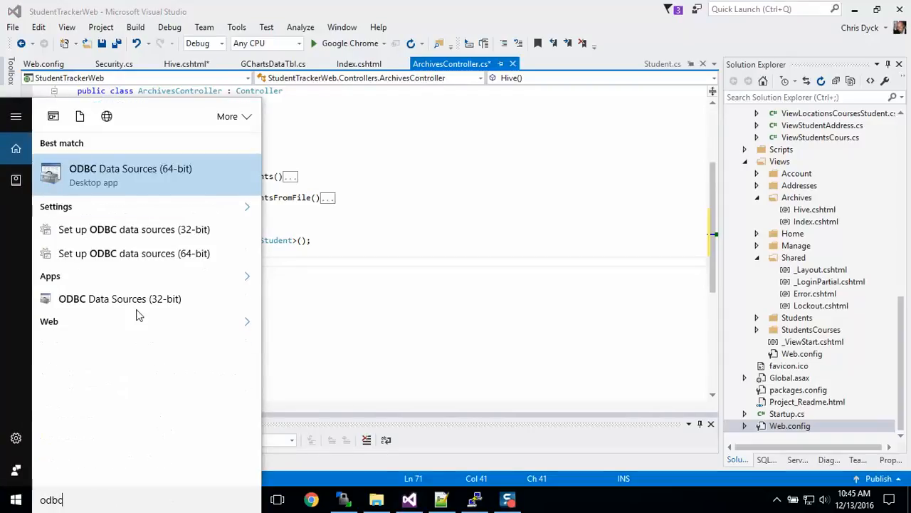
{"action": "left_click", "coordinate": [131, 175]}
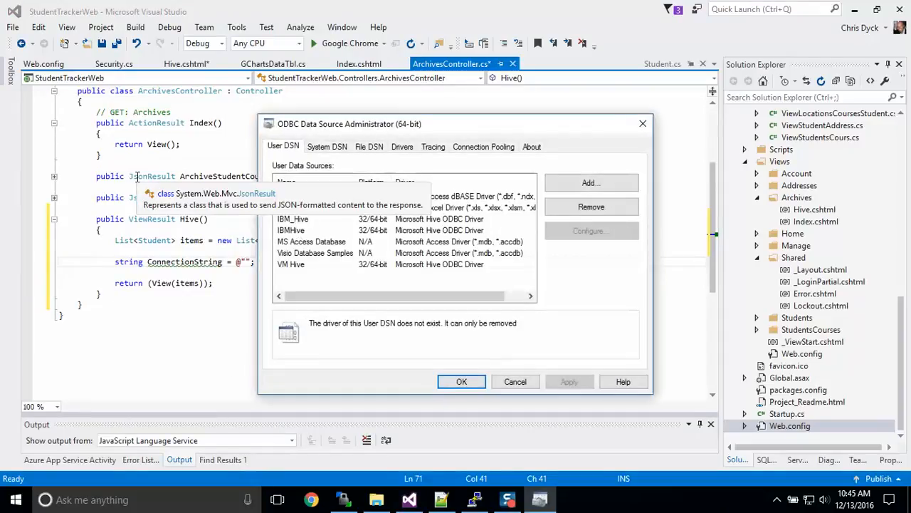
{"action": "left_click", "coordinate": [294, 219]}
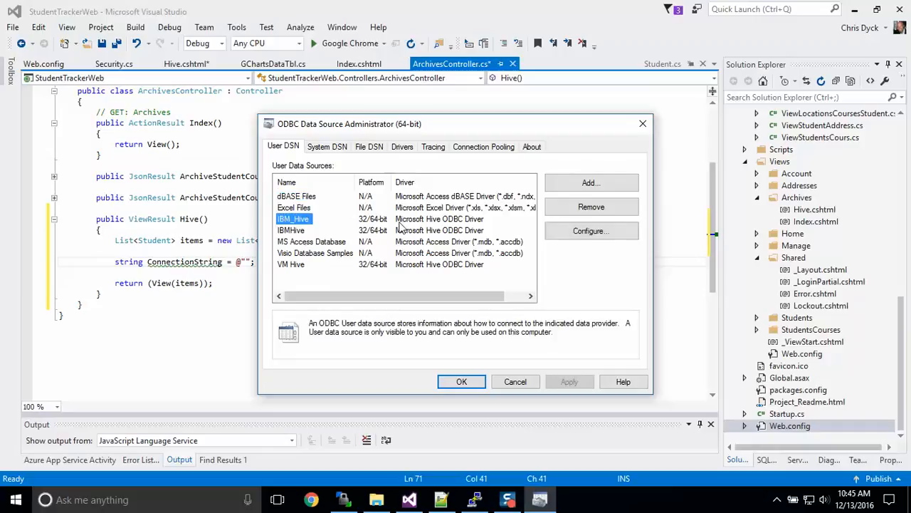
{"action": "mouse_move", "coordinate": [456, 242]}
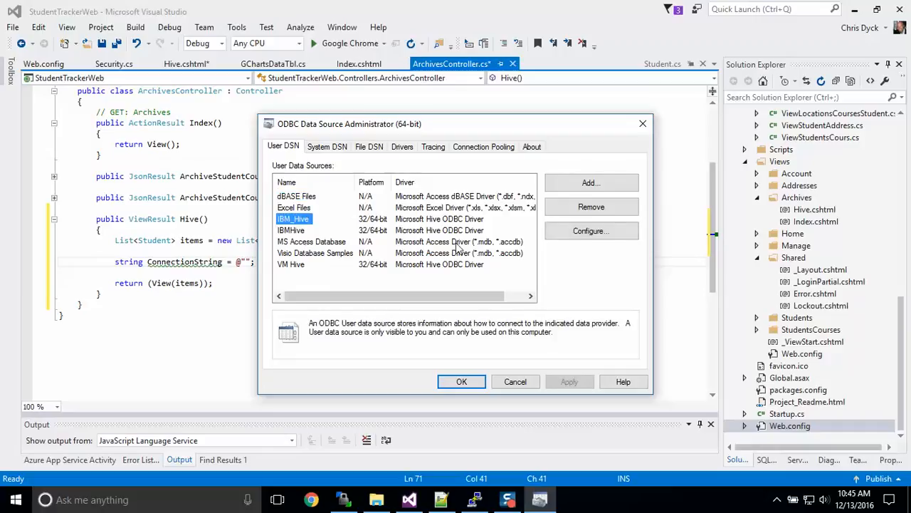
{"action": "mouse_move", "coordinate": [465, 270]}
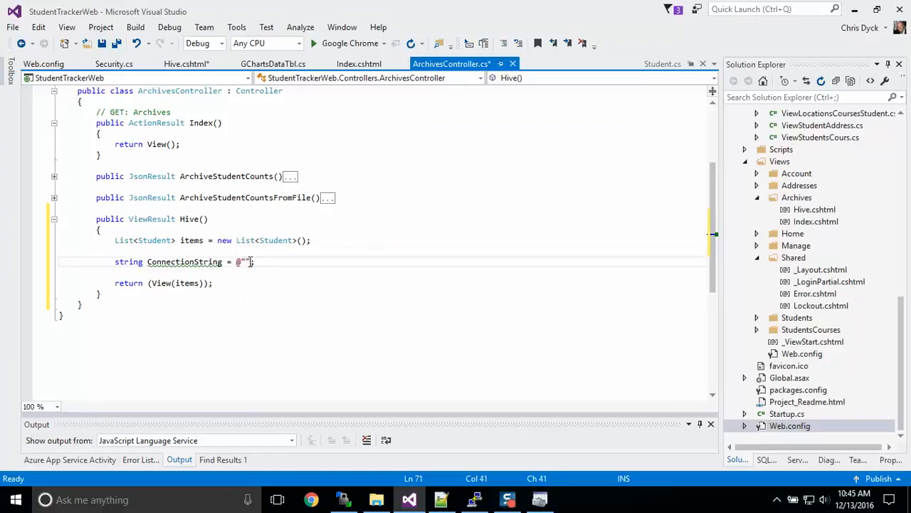
Fill the connection string with DSN=IBM_Hive and bring the Notepad++ code notes forward
{"action": "type", "text": "Den:"}
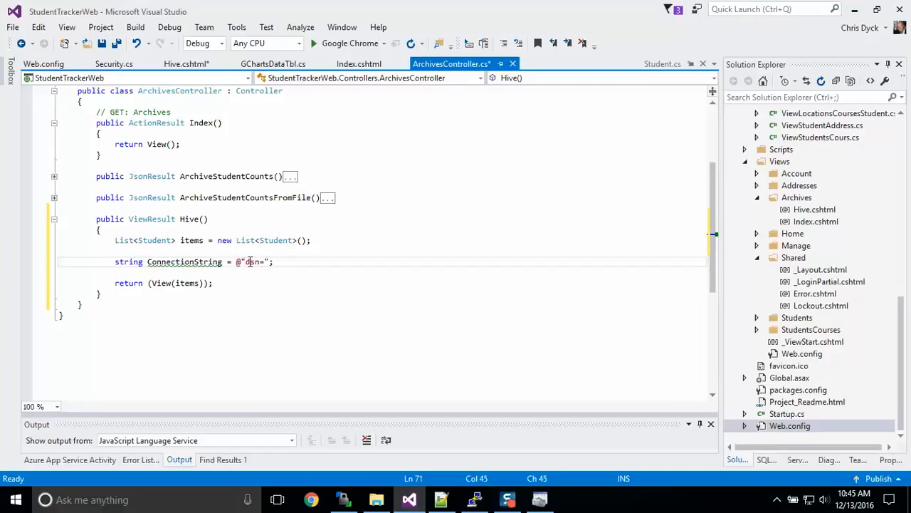
{"action": "type", "text": "IBM_HI"}
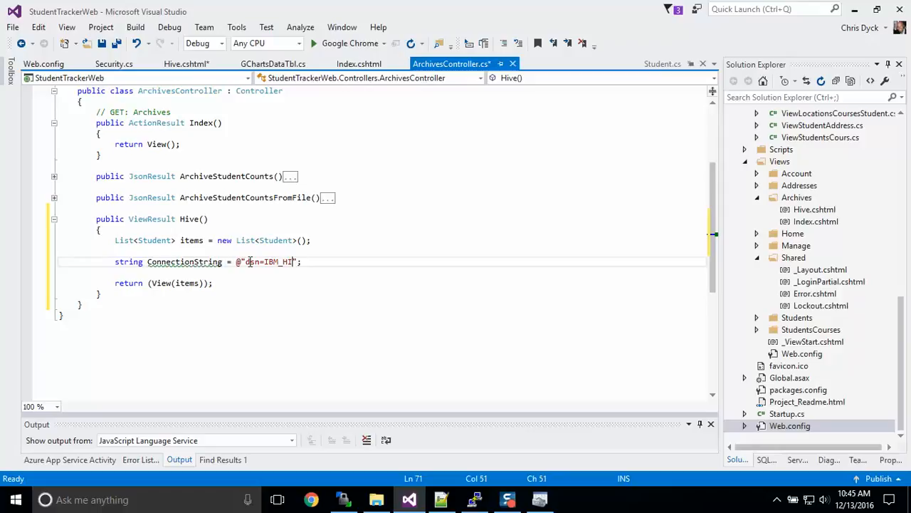
{"action": "key", "text": "Backspace"}
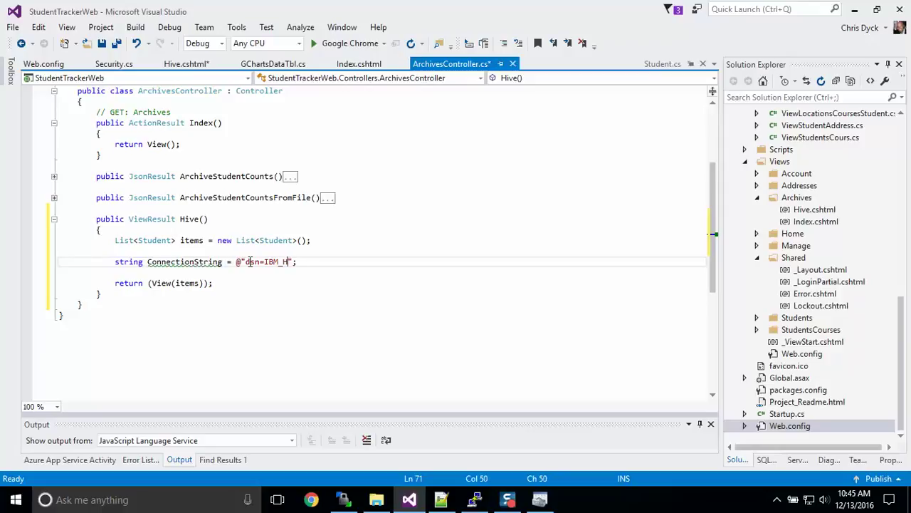
{"action": "type", "text": "ive"}
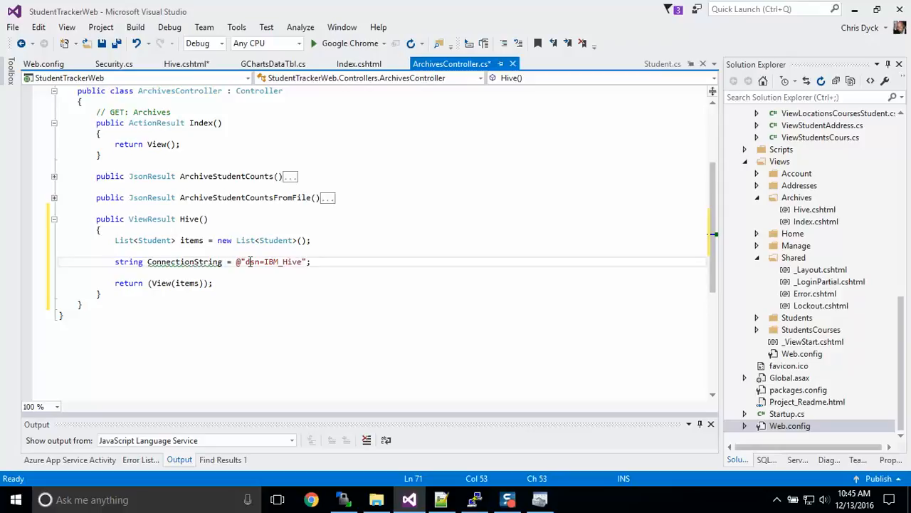
{"action": "left_click", "coordinate": [440, 498]}
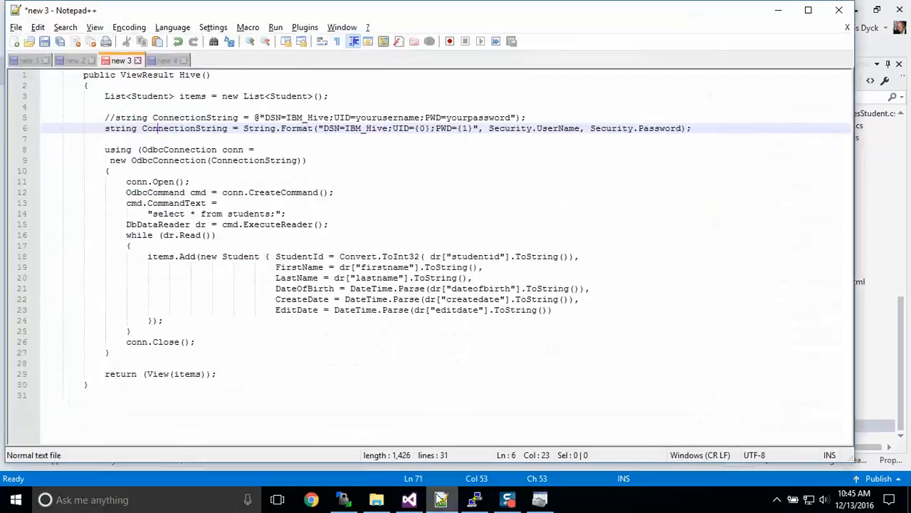
Select the ;UID=yourusername;PWD=yourpassword part of the commented connection string in Notepad++
{"action": "left_click", "coordinate": [235, 128]}
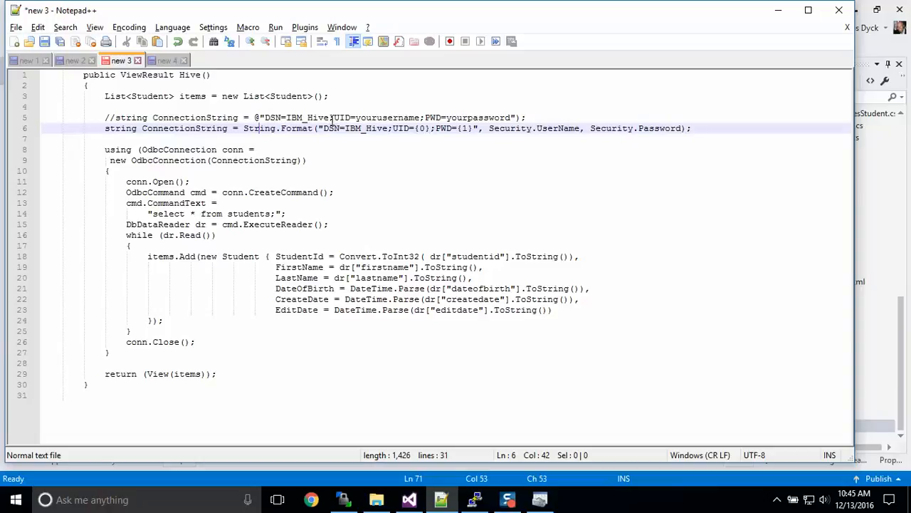
{"action": "left_click", "coordinate": [330, 117]}
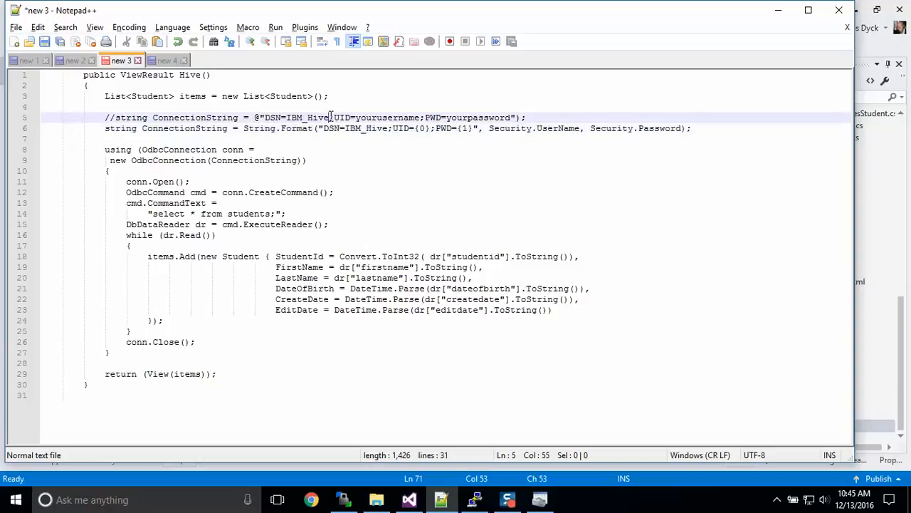
{"action": "left_click_drag", "start_coordinate": [331, 117], "coordinate": [510, 117]}
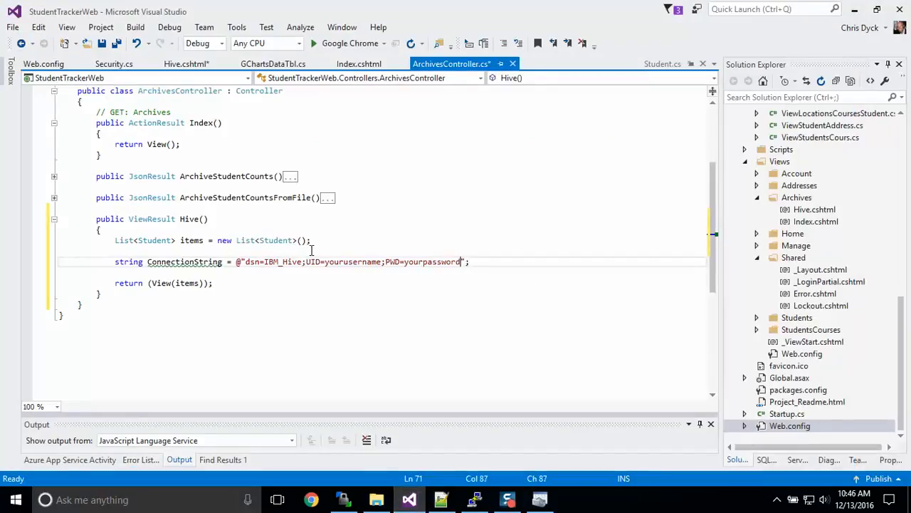
Replace the placeholders, then build ConnectionString with String.Format from Security.UserName and Security.Password
{"action": "double_click", "coordinate": [351, 262]}
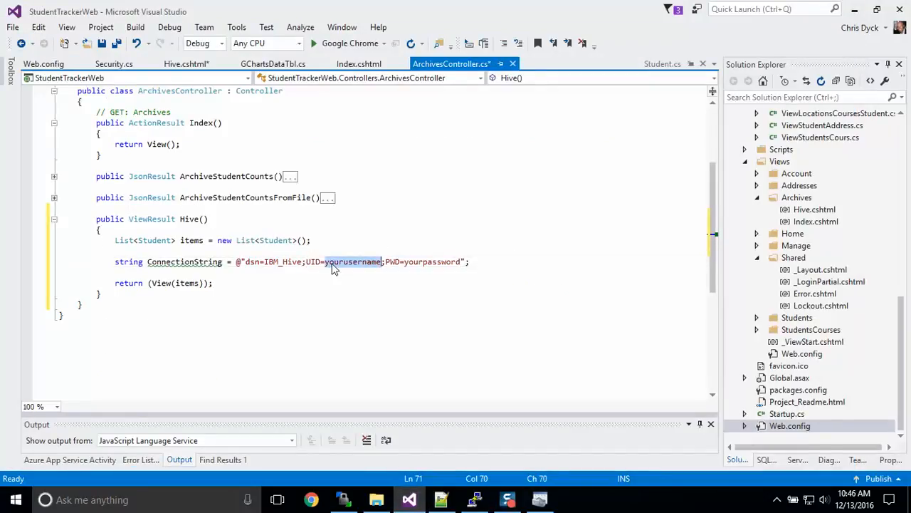
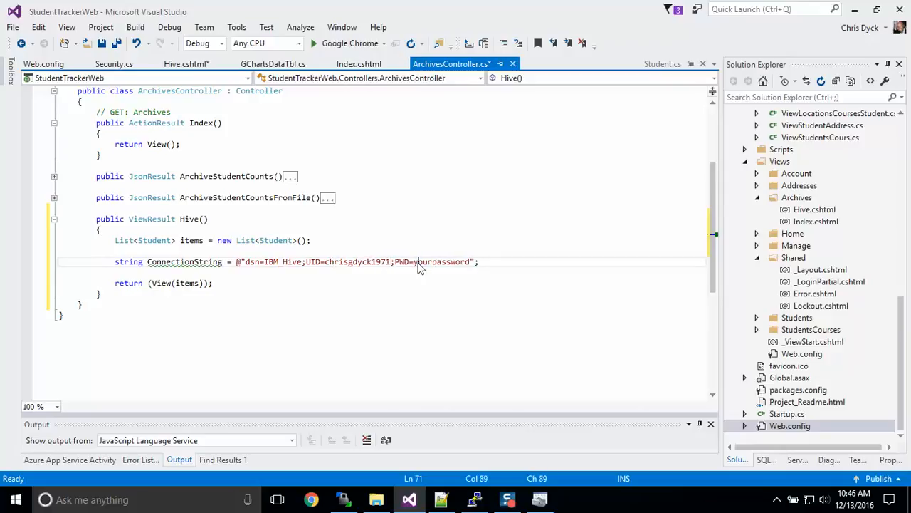
{"action": "double_click", "coordinate": [441, 262]}
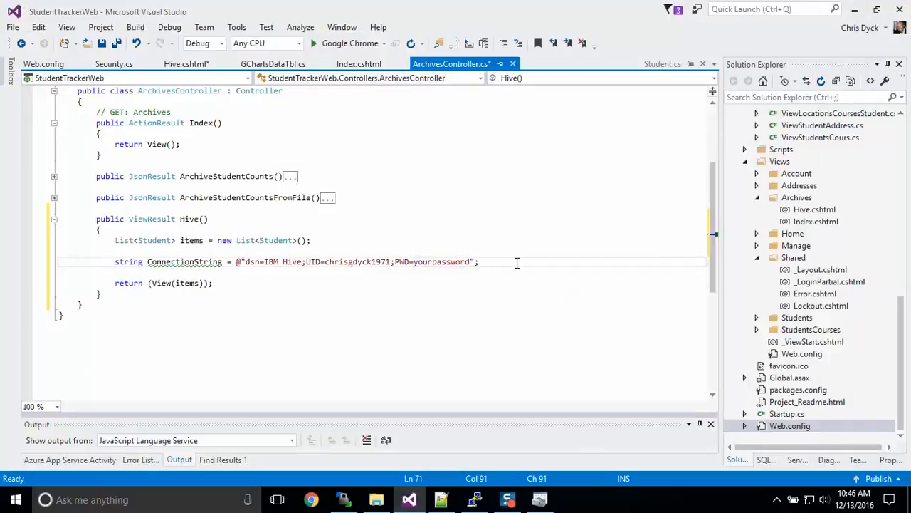
{"action": "type", "text": "string ConnectionString = String.Format(\"DSN=IBM_Hive;UID={0};PWD={1}\", Security.UserName, Security.Password);"}
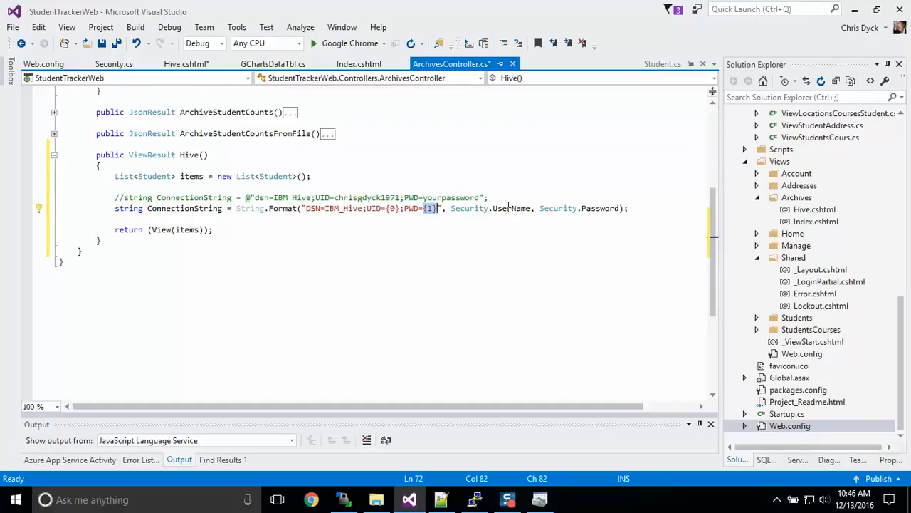
Add using(OdbcConnection conn = new OdbcConnection(ConnectionString)) { } below the connection string
{"action": "left_click", "coordinate": [629, 208]}
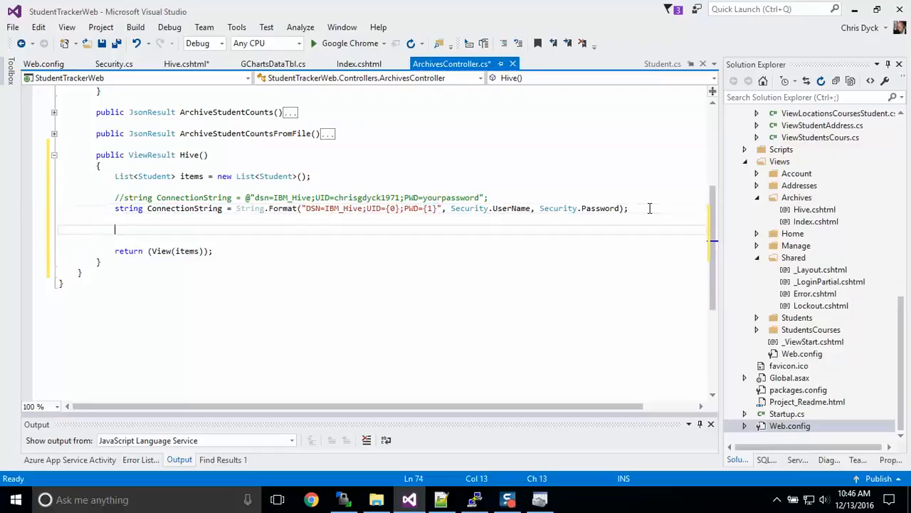
{"action": "type", "text": "using()"}
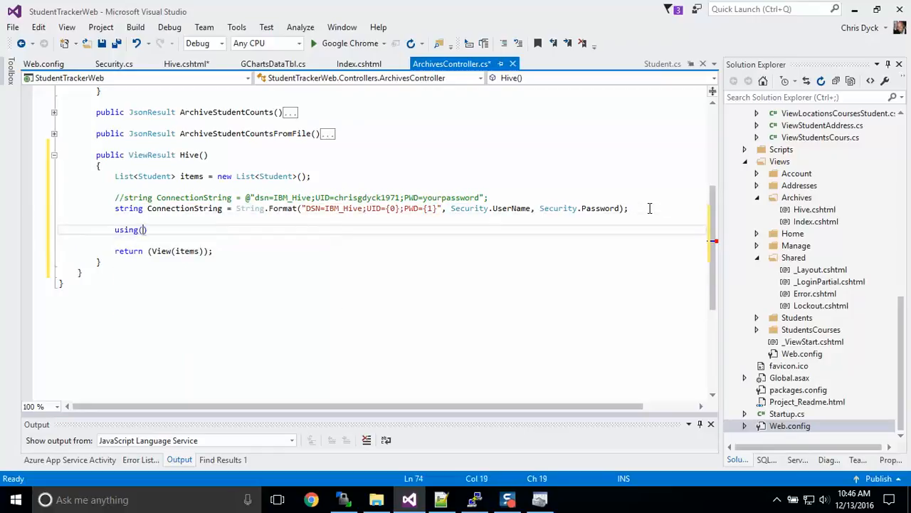
{"action": "type", "text": "O"}
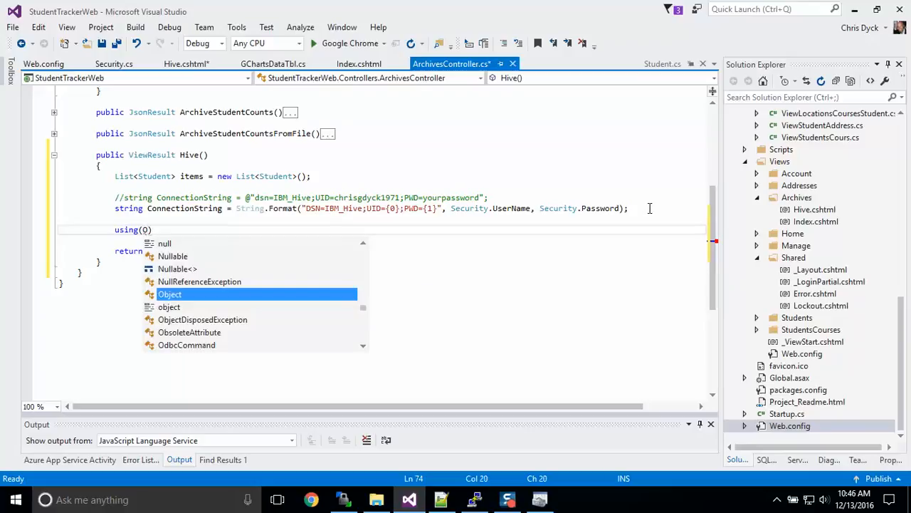
{"action": "type", "text": "D"}
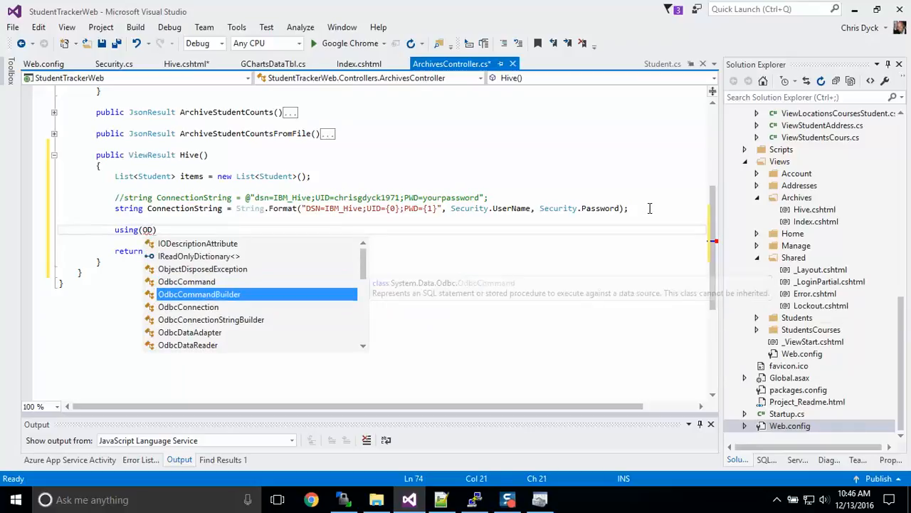
{"action": "type", "text": "OdbcConnection"}
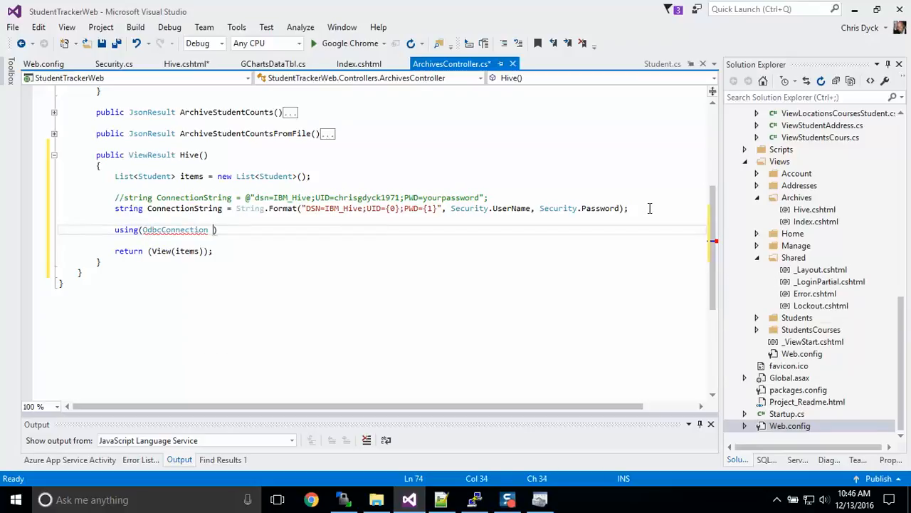
{"action": "type", "text": "conn = new OdbcConnection"}
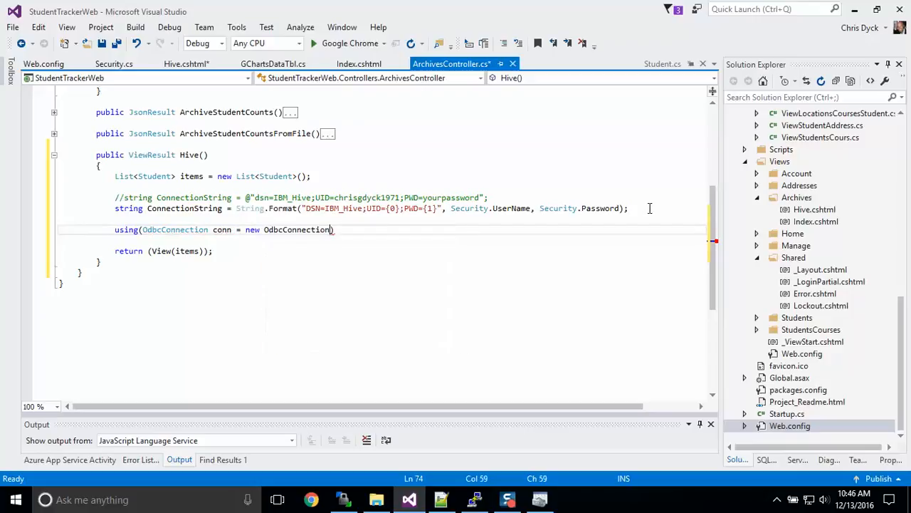
{"action": "type", "text": "("}
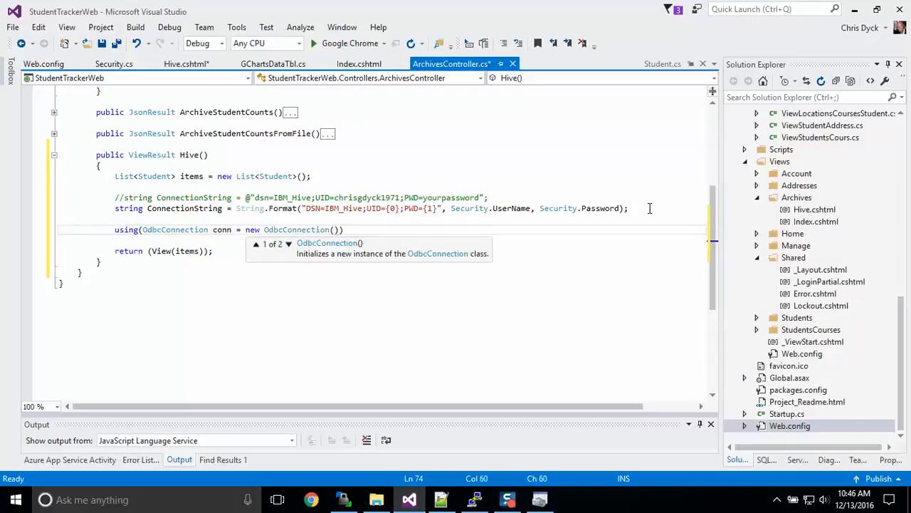
{"action": "type", "text": "Conn"}
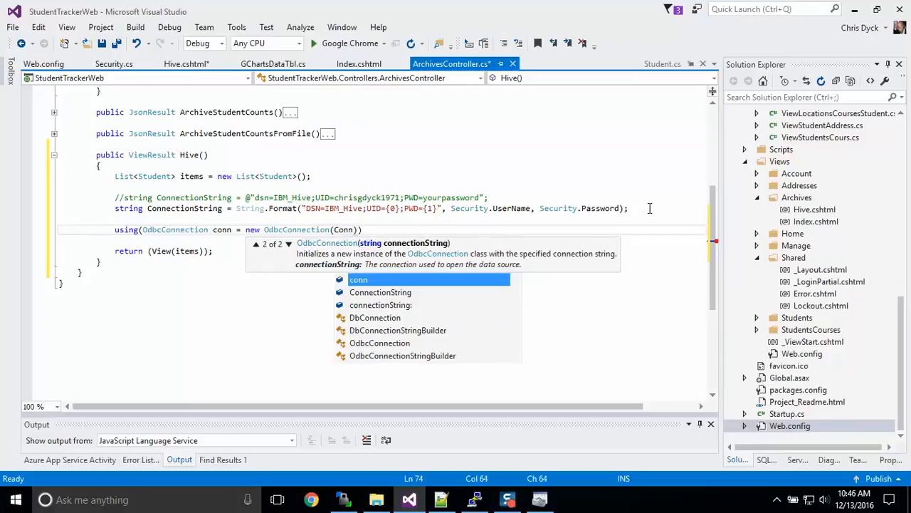
{"action": "type", "text": "ConnectionString"}
{"action": "type", "text": "{"}
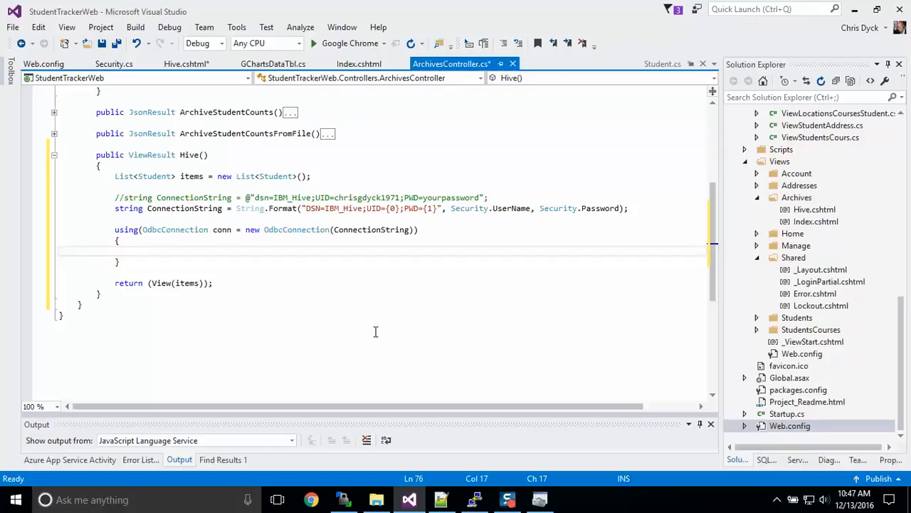
Add conn.Open(); and conn.Close(); calls inside the using block
{"action": "left_click", "coordinate": [441, 498]}
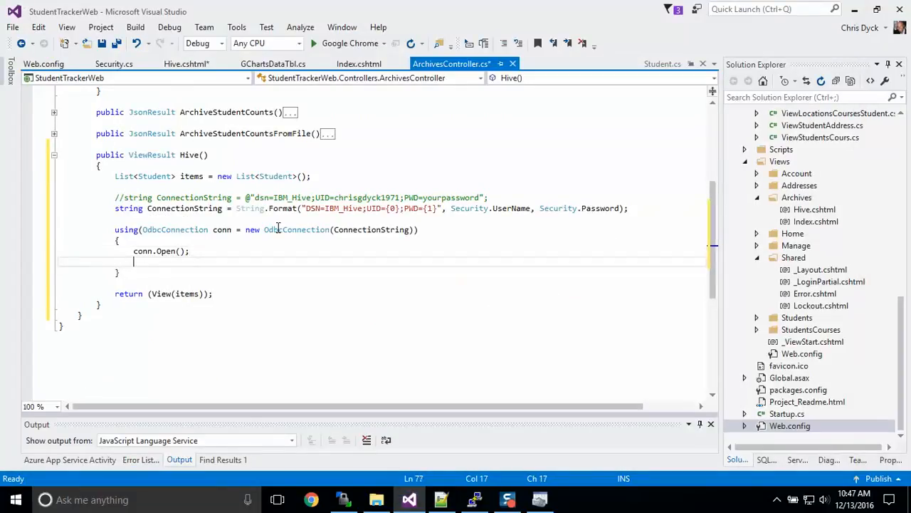
{"action": "type", "text": "conn.close();"}
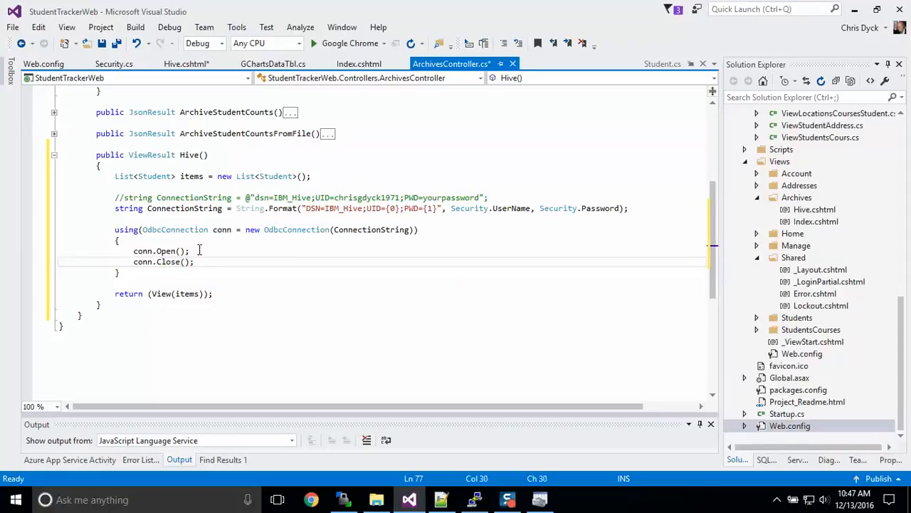
{"action": "key", "text": "Enter"}
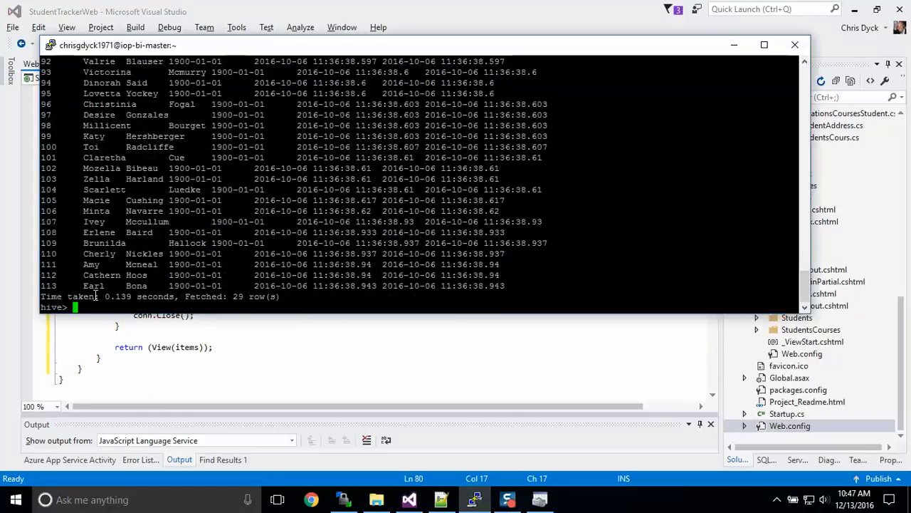
Re-run select * from students; in the PuTTY Hive session to check the table output
{"action": "type", "text": "select * from students;"}
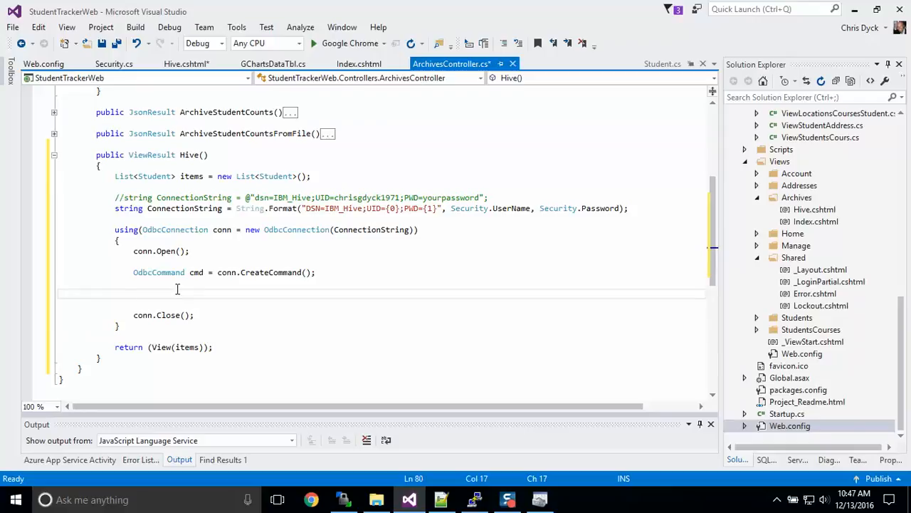
Set cmd.CommandText to "select * from students;" and bring up the window switcher
{"action": "type", "text": "cmd."}
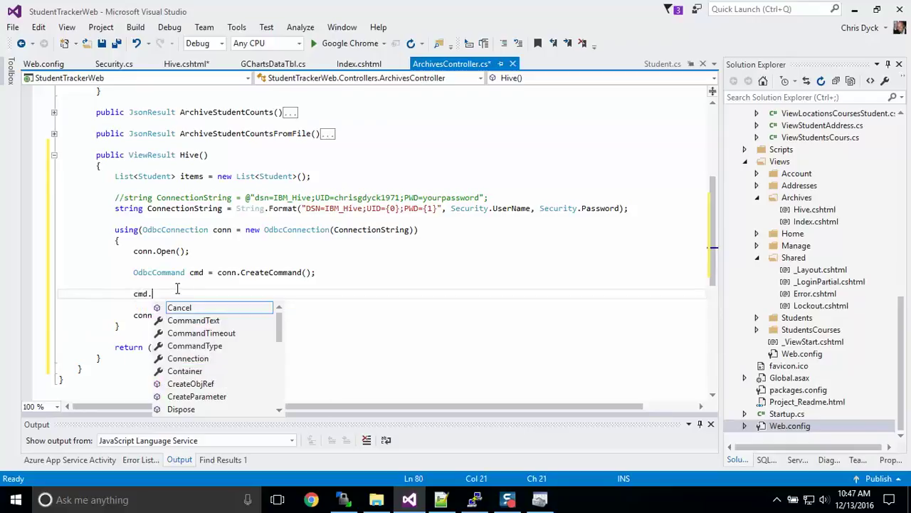
{"action": "type", "text": "elect * from students;\";"}
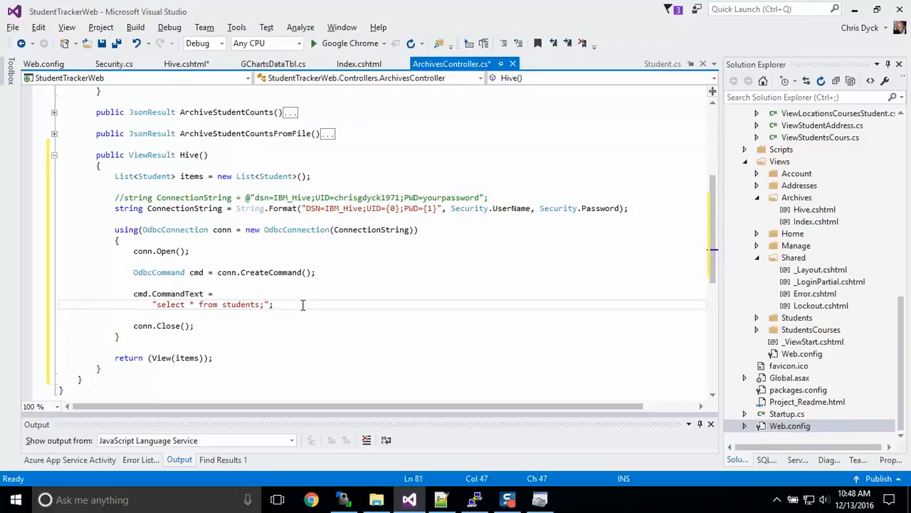
{"action": "key", "text": "Alt+Tab"}
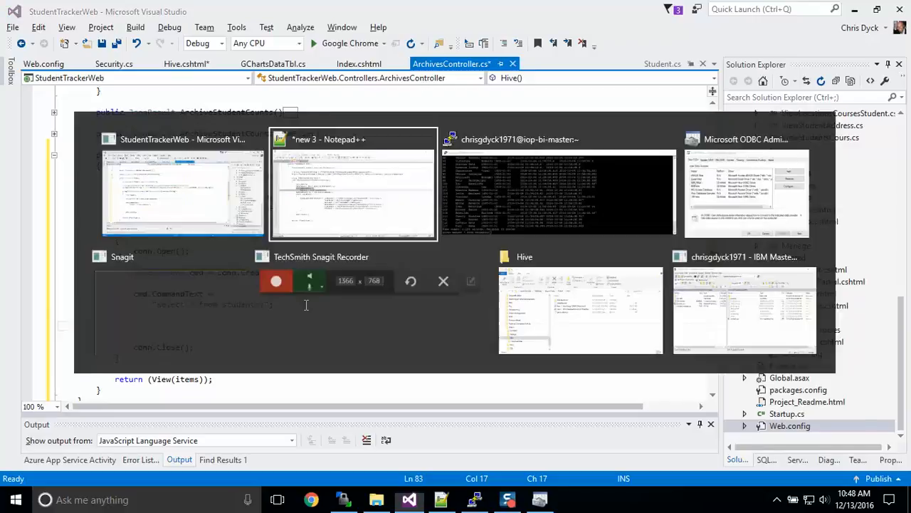
Copy the DbDataReader while loop from the Notepad++ snippet into the Hive action
{"action": "left_click", "coordinate": [353, 183]}
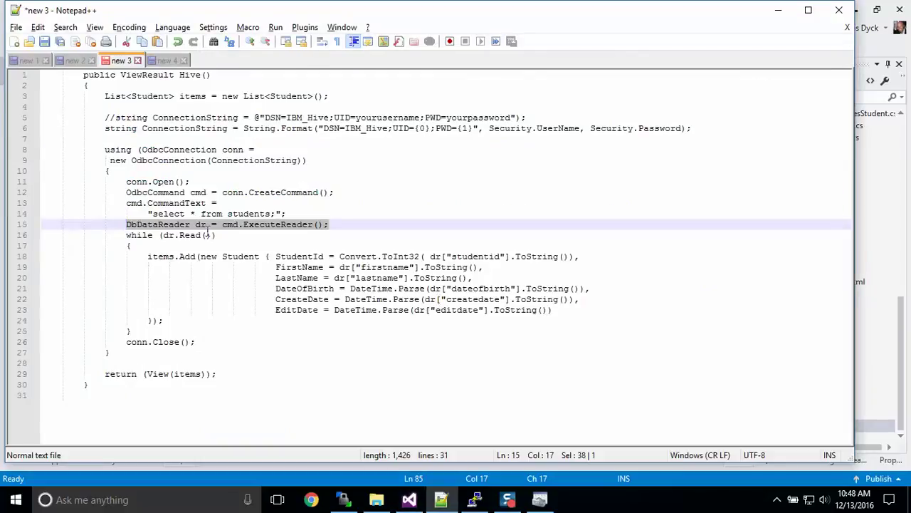
{"action": "left_click", "coordinate": [127, 235]}
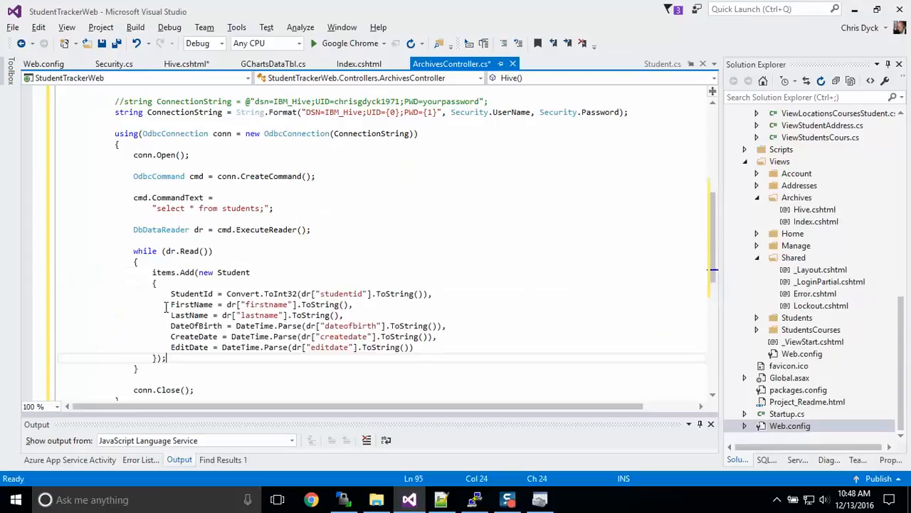
Read through the pasted loop in ArchivesController.cs, then show the Student.cs model
{"action": "scroll", "scroll_direction": "down", "scroll_amount": 3}
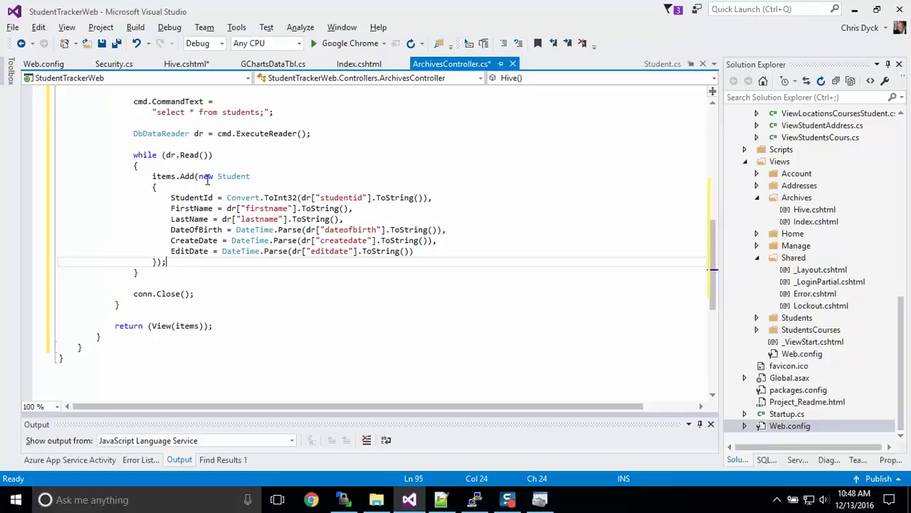
{"action": "mouse_move", "coordinate": [163, 208]}
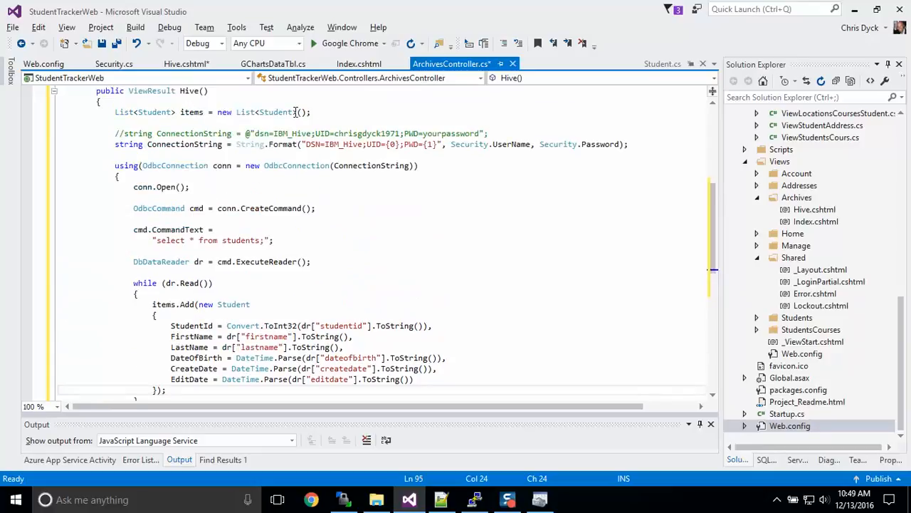
{"action": "scroll", "scroll_direction": "down", "scroll_amount": 3}
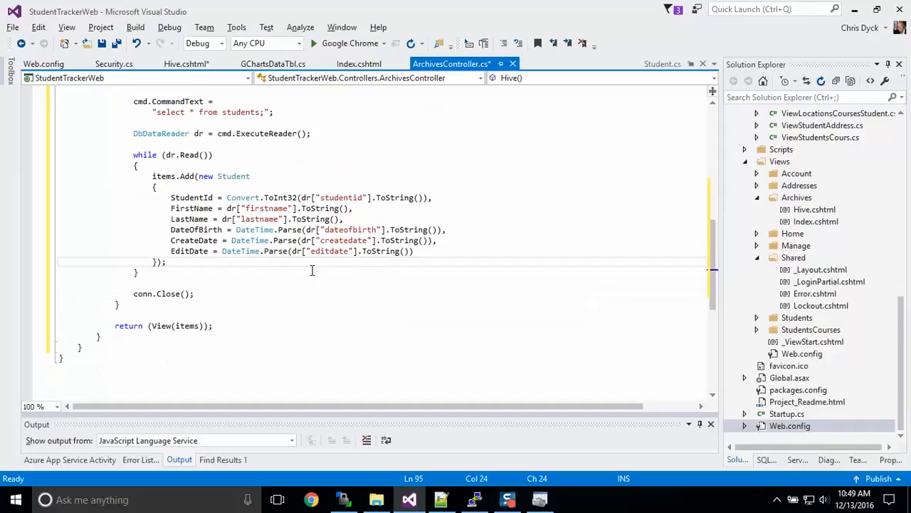
{"action": "double_click", "coordinate": [190, 197]}
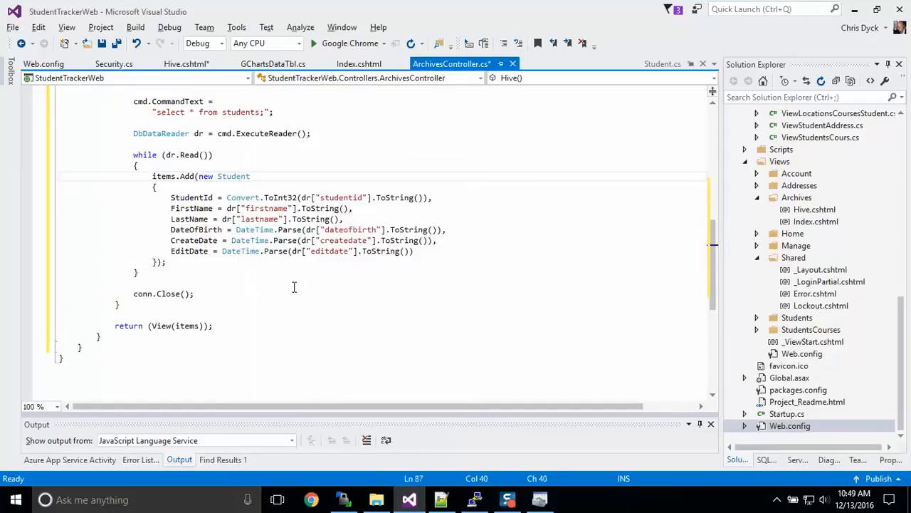
{"action": "left_click", "coordinate": [663, 63]}
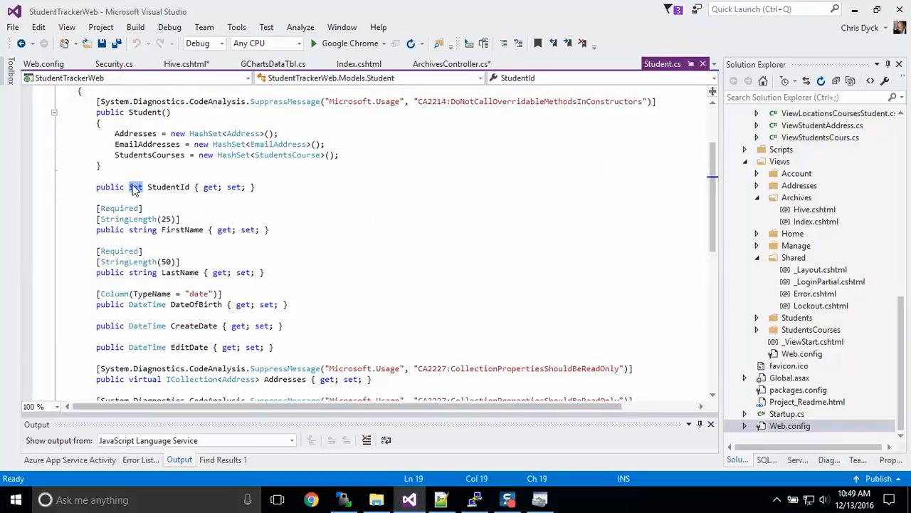
{"action": "scroll", "scroll_direction": "down", "scroll_amount": 3}
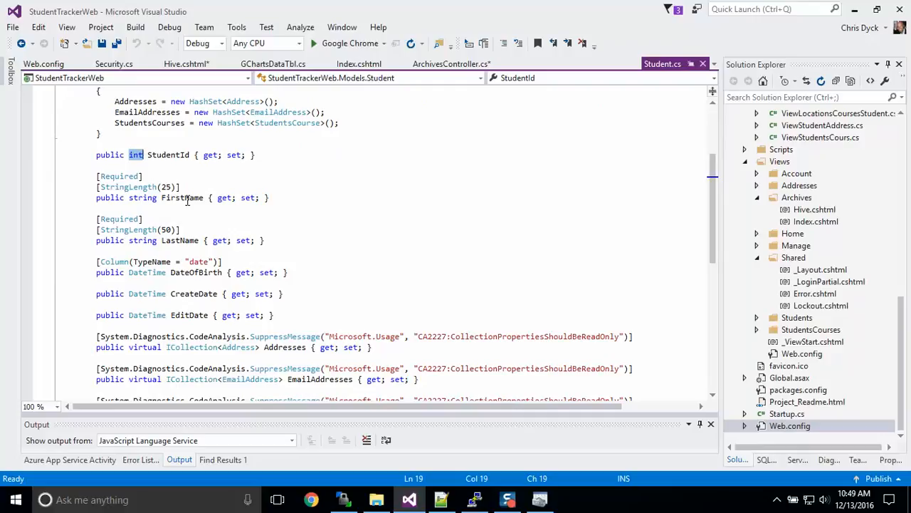
{"action": "scroll", "scroll_direction": "down", "scroll_amount": 3}
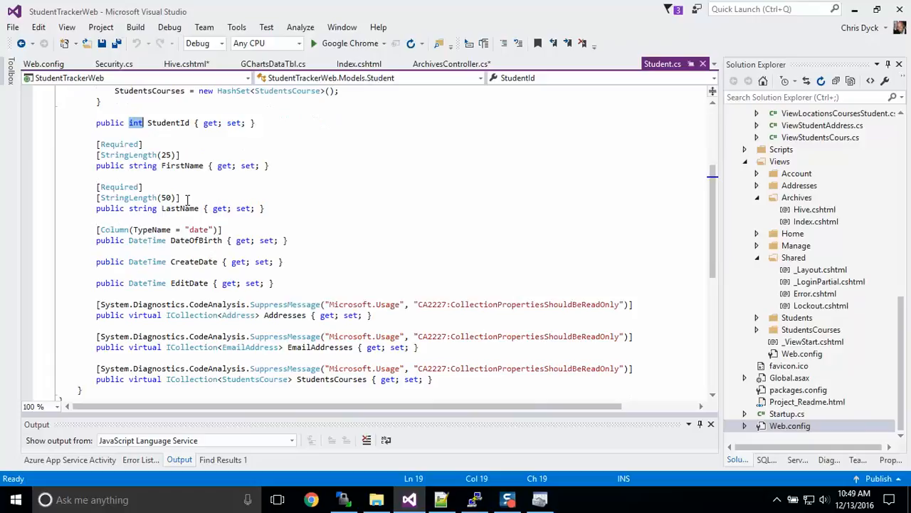
{"action": "mouse_move", "coordinate": [142, 166]}
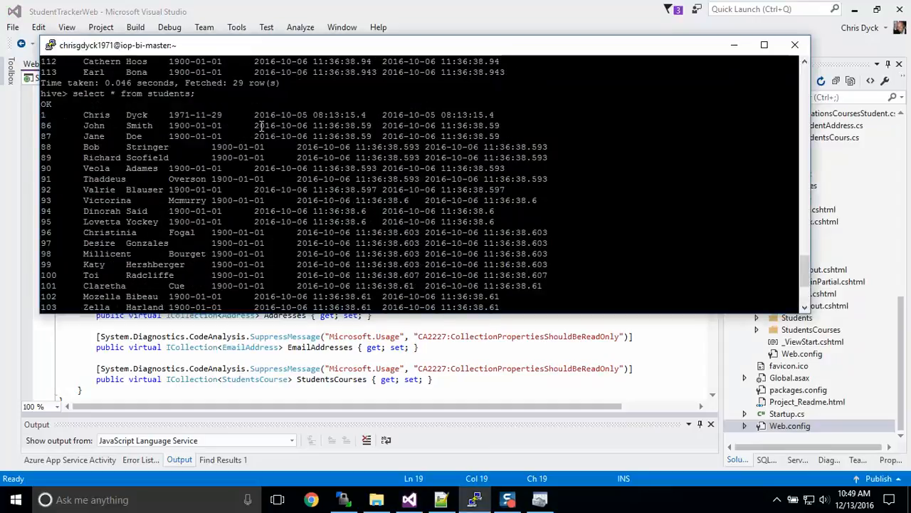
{"action": "mouse_move", "coordinate": [463, 126]}
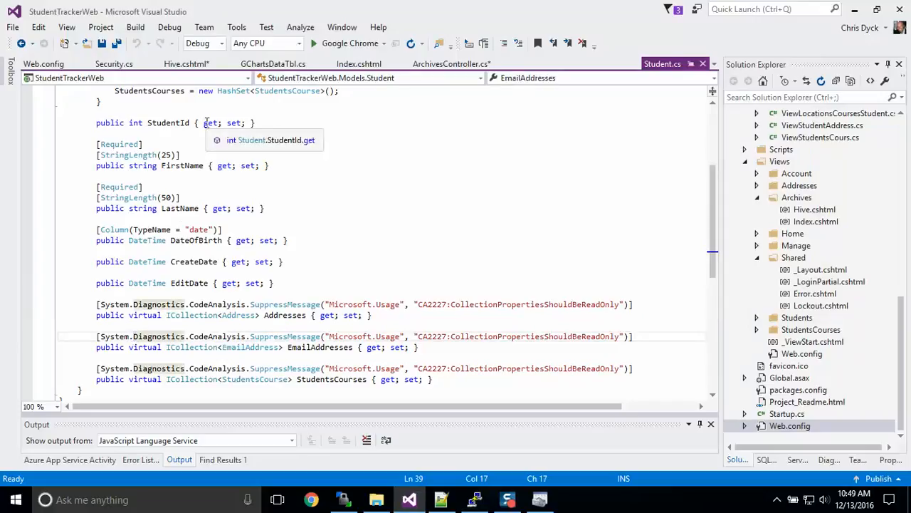
Review the Hive() action's StudentId conversion and row-to-Student mapping in ArchivesController.cs
{"action": "left_click", "coordinate": [450, 63]}
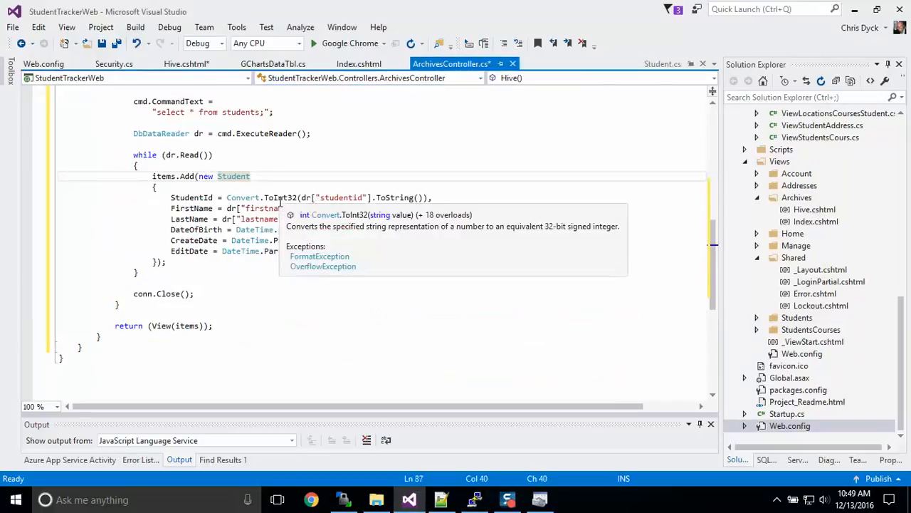
{"action": "left_click", "coordinate": [227, 208]}
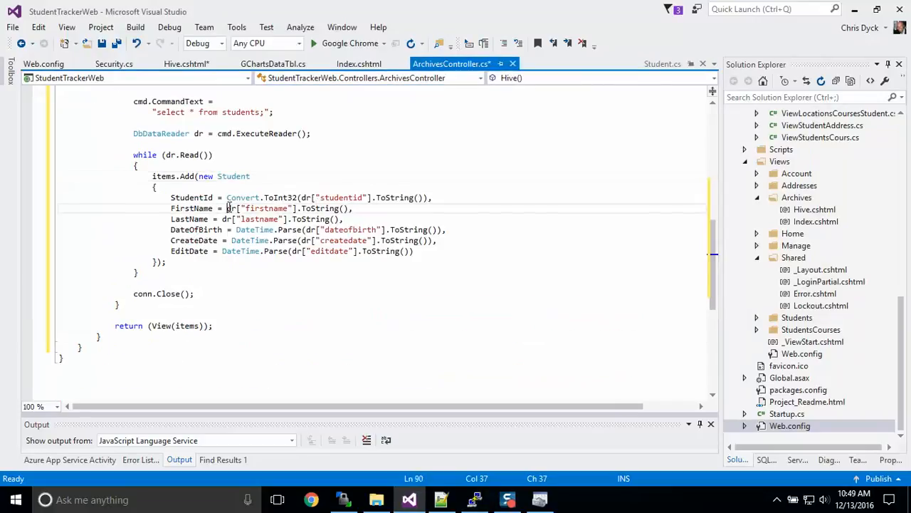
{"action": "left_click_drag", "start_coordinate": [226, 208], "coordinate": [353, 208]}
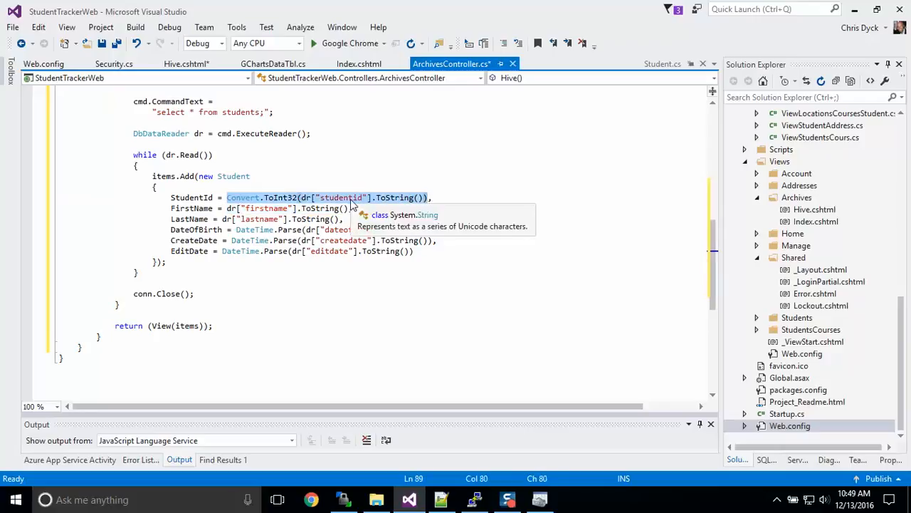
{"action": "mouse_move", "coordinate": [316, 208]}
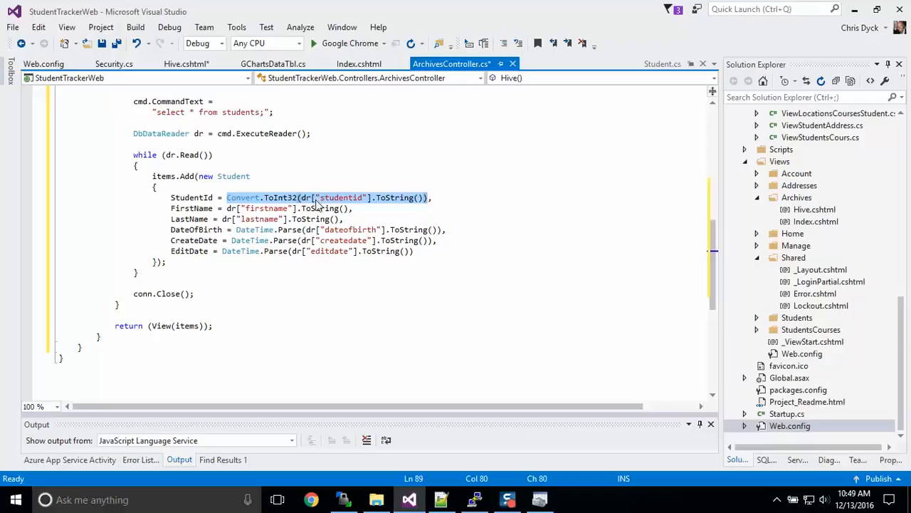
{"action": "mouse_move", "coordinate": [262, 196]}
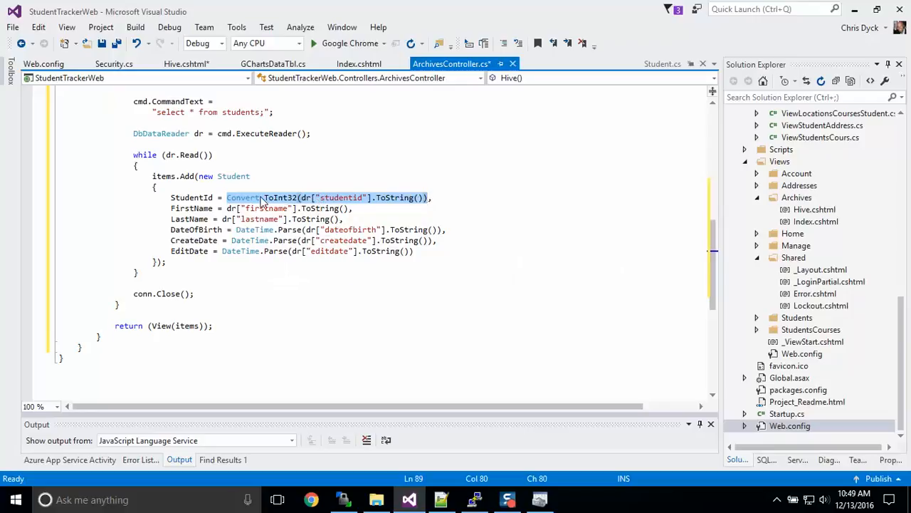
{"action": "mouse_move", "coordinate": [191, 196]}
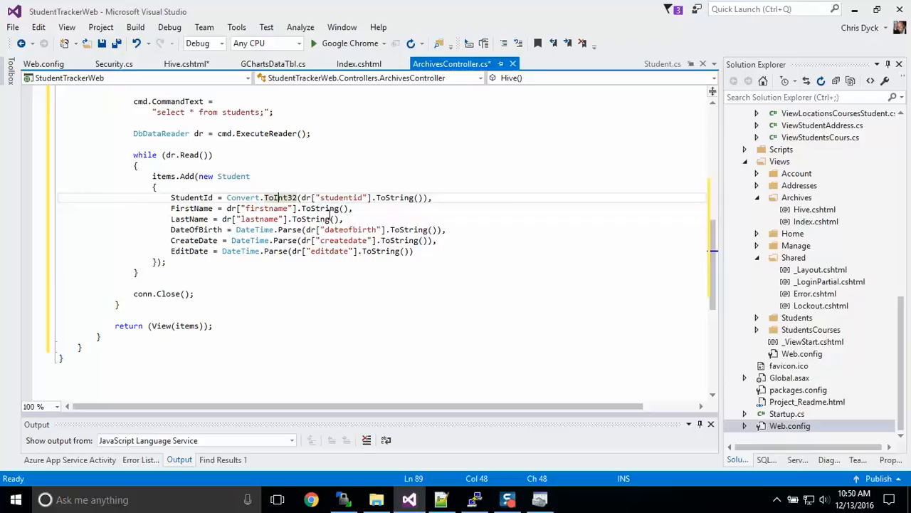
{"action": "mouse_move", "coordinate": [334, 219]}
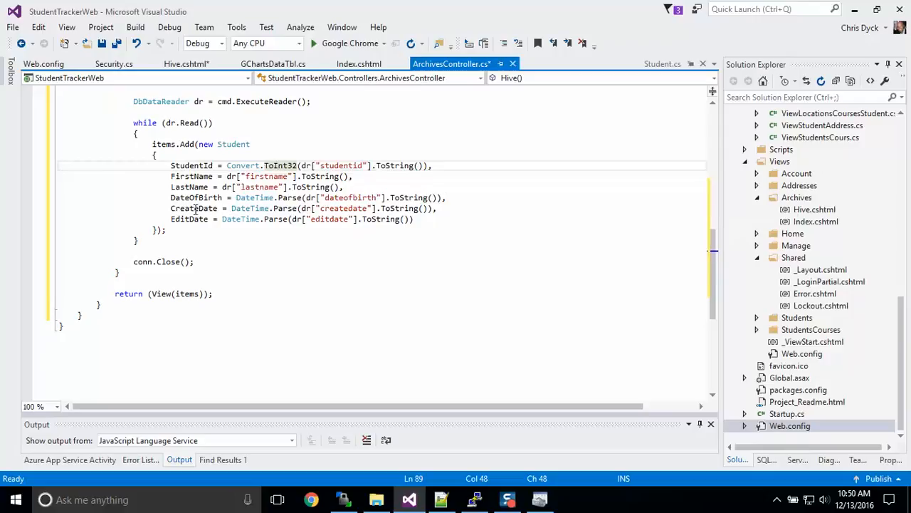
{"action": "mouse_move", "coordinate": [188, 219]}
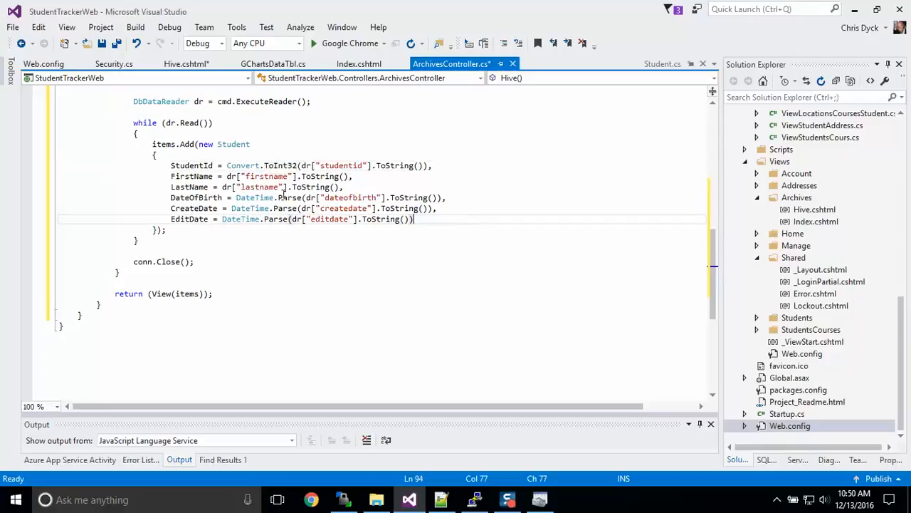
{"action": "mouse_move", "coordinate": [265, 187]}
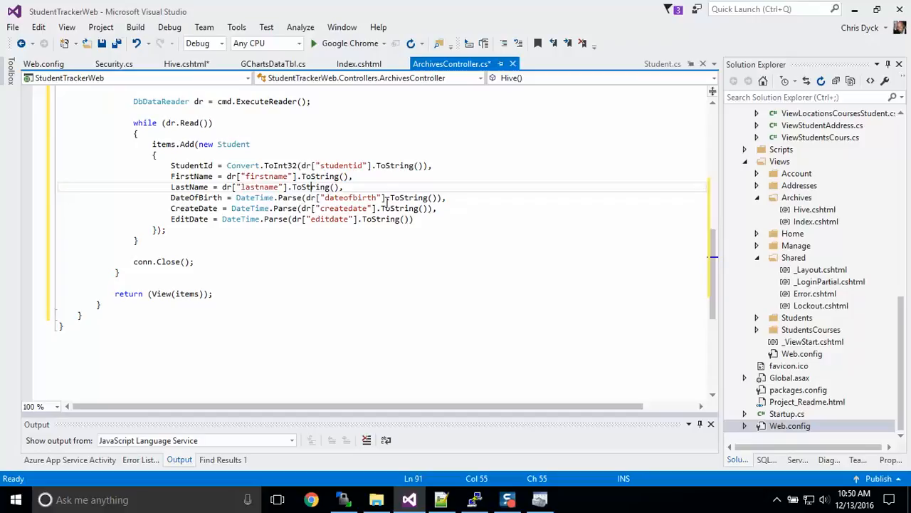
{"action": "mouse_move", "coordinate": [410, 208]}
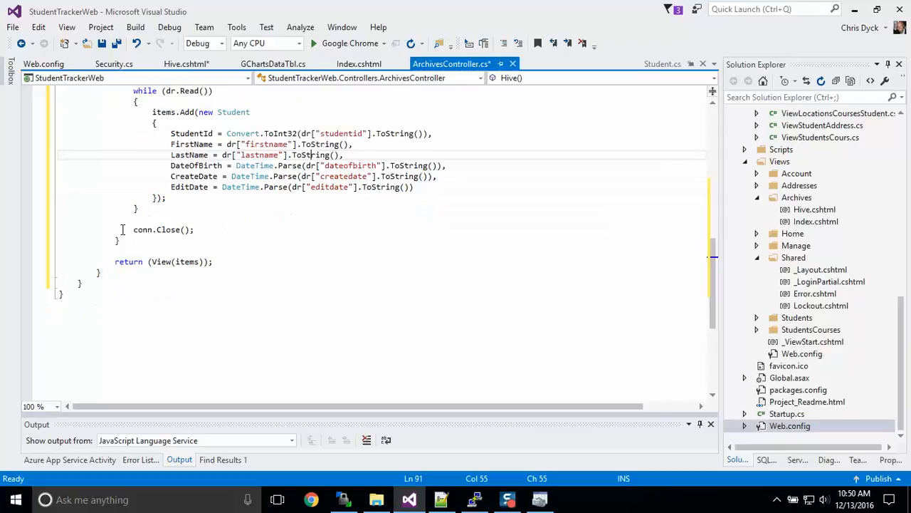
{"action": "mouse_move", "coordinate": [78, 231]}
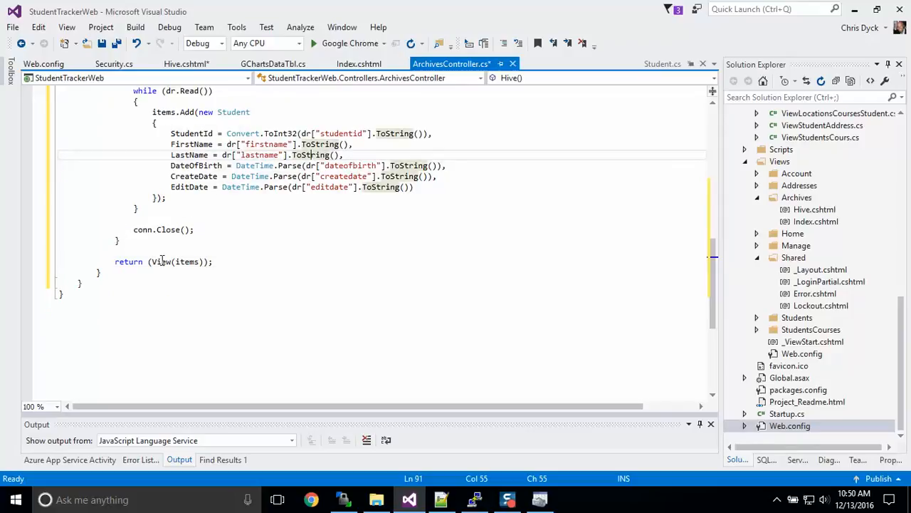
{"action": "scroll", "scroll_direction": "up", "scroll_amount": 3}
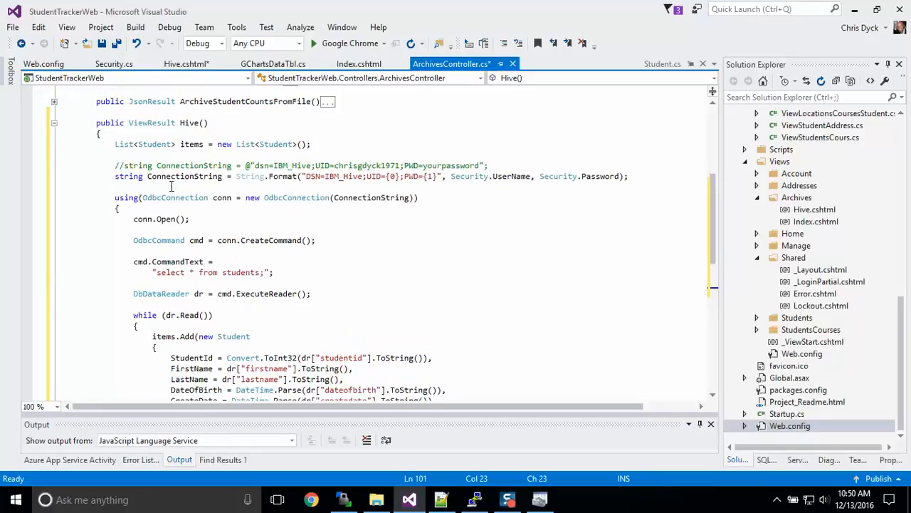
Configure Add View for Hive with List template and Student model class, then cancel it
{"action": "right_click", "coordinate": [170, 185]}
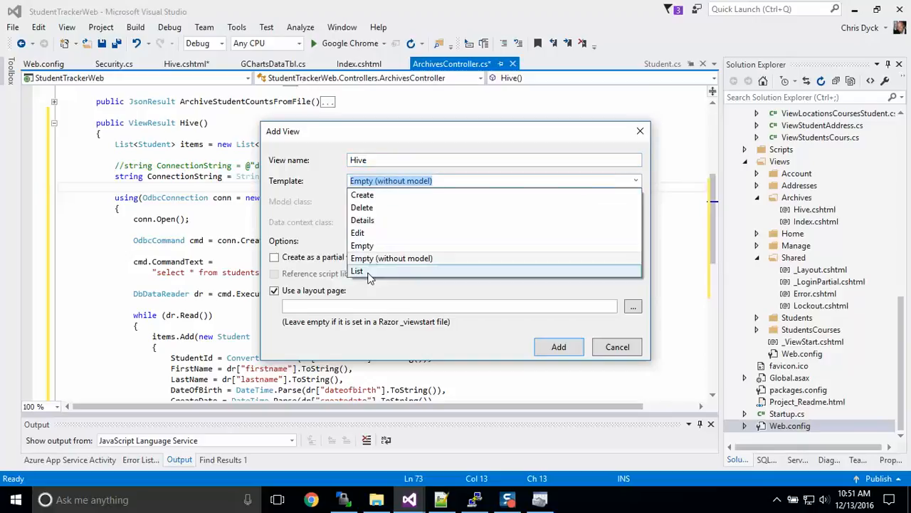
{"action": "left_click", "coordinate": [356, 271]}
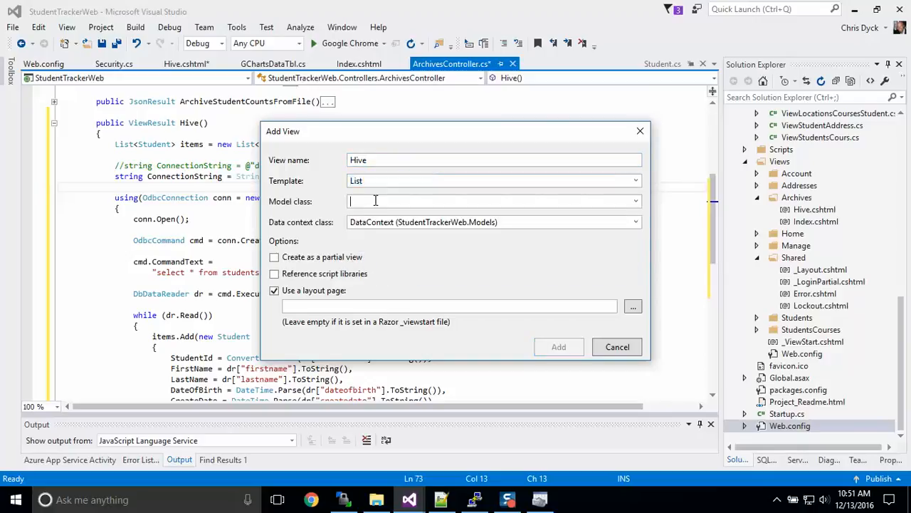
{"action": "left_click", "coordinate": [491, 200]}
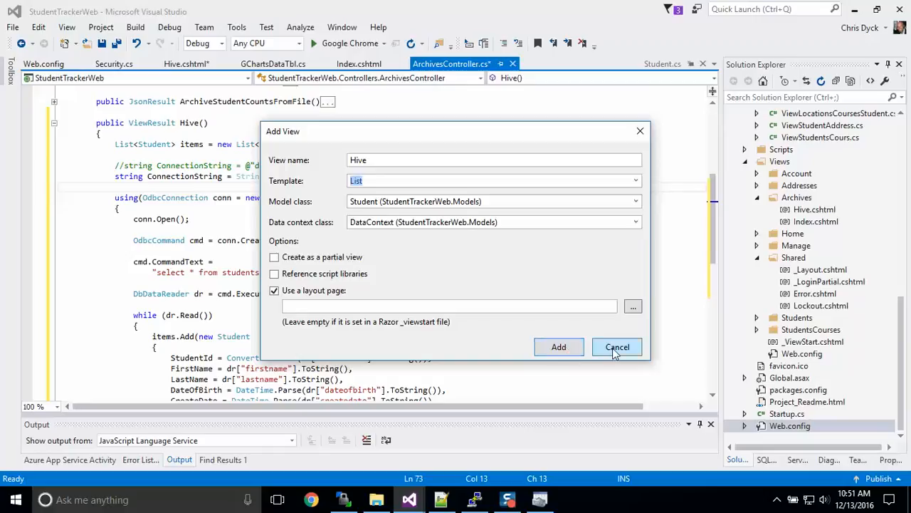
{"action": "left_click", "coordinate": [617, 348]}
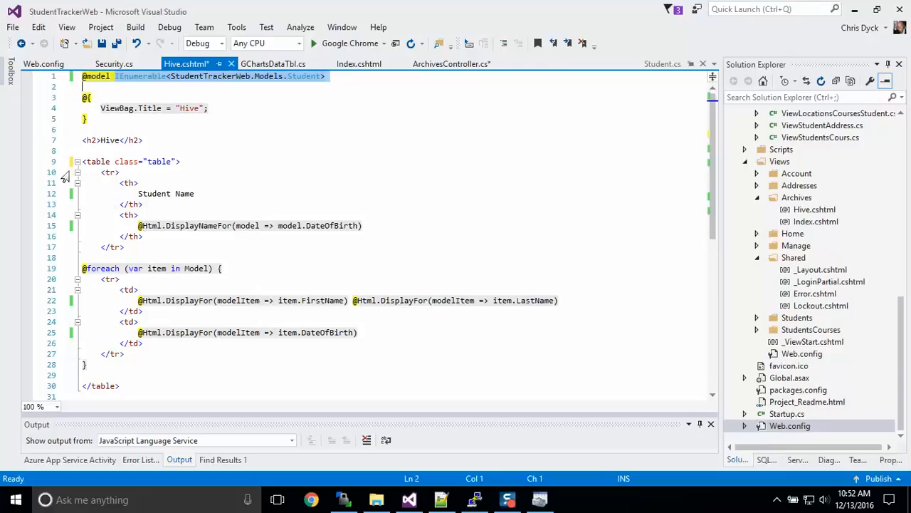
Replace the DisplayNameFor(DateOfBirth) header in Hive.cshtml with plain Date Of Birth text
{"action": "left_click_drag", "start_coordinate": [105, 171], "coordinate": [143, 246]}
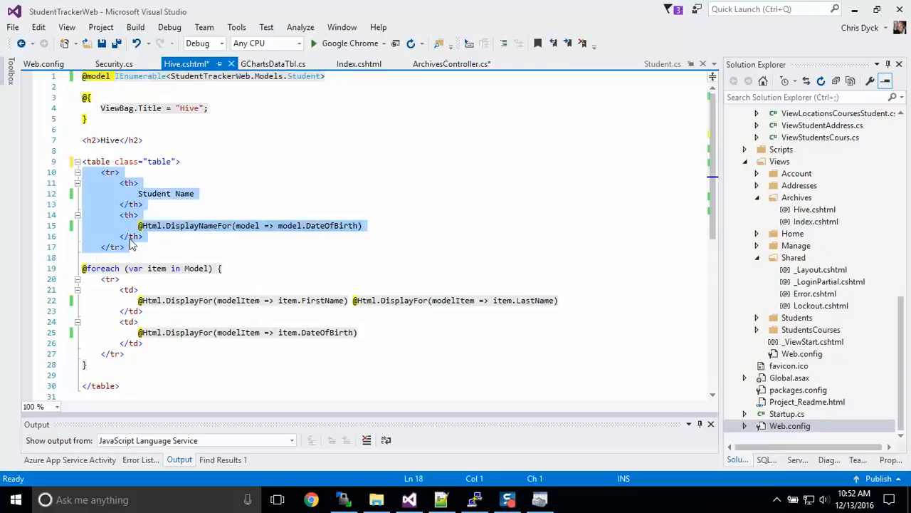
{"action": "mouse_move", "coordinate": [235, 193]}
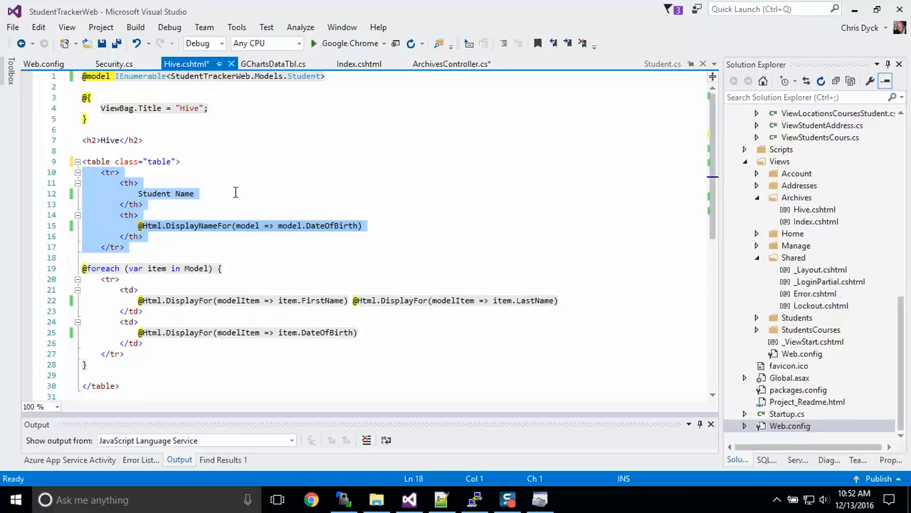
{"action": "left_click", "coordinate": [235, 193]}
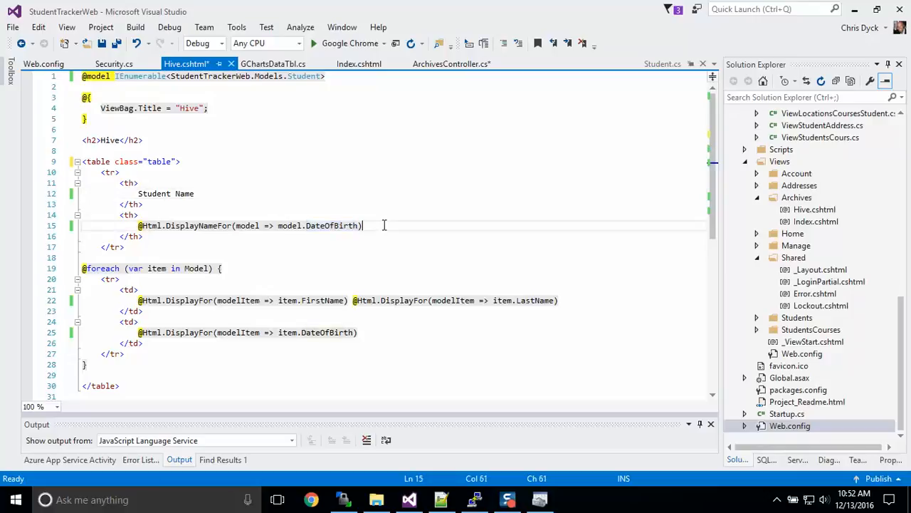
{"action": "type", "text": "DateOfBirth"}
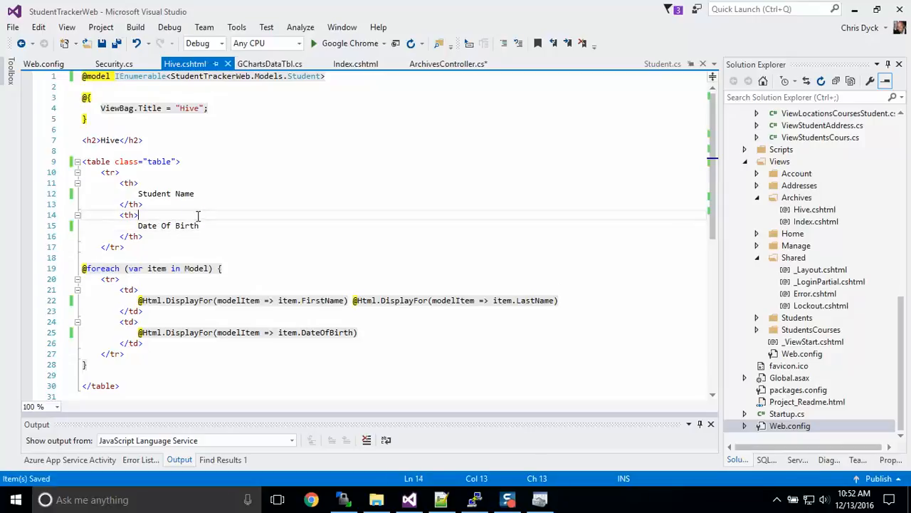
{"action": "scroll", "scroll_direction": "down", "scroll_amount": 3}
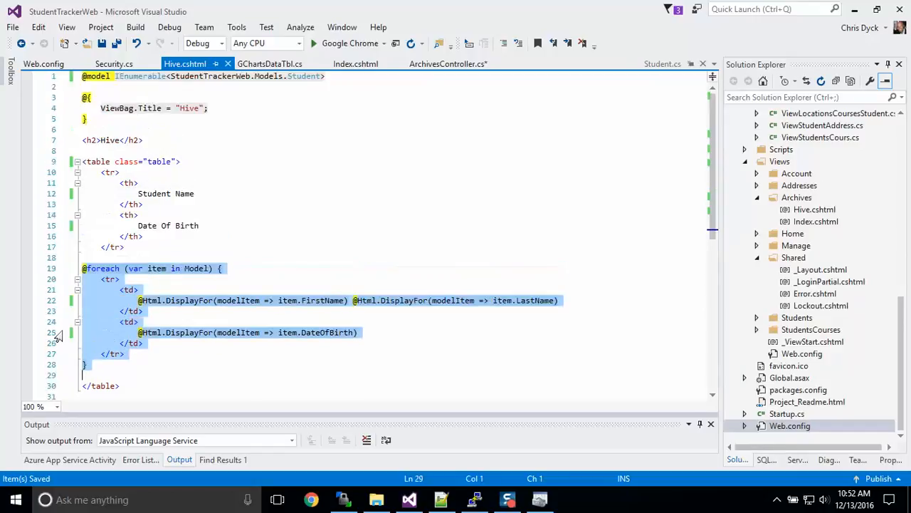
{"action": "mouse_move", "coordinate": [247, 79]}
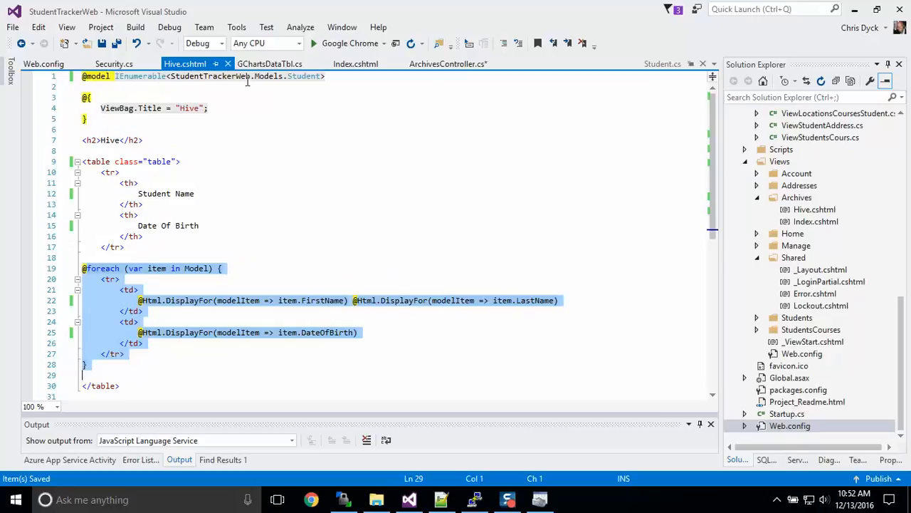
{"action": "mouse_move", "coordinate": [63, 291]}
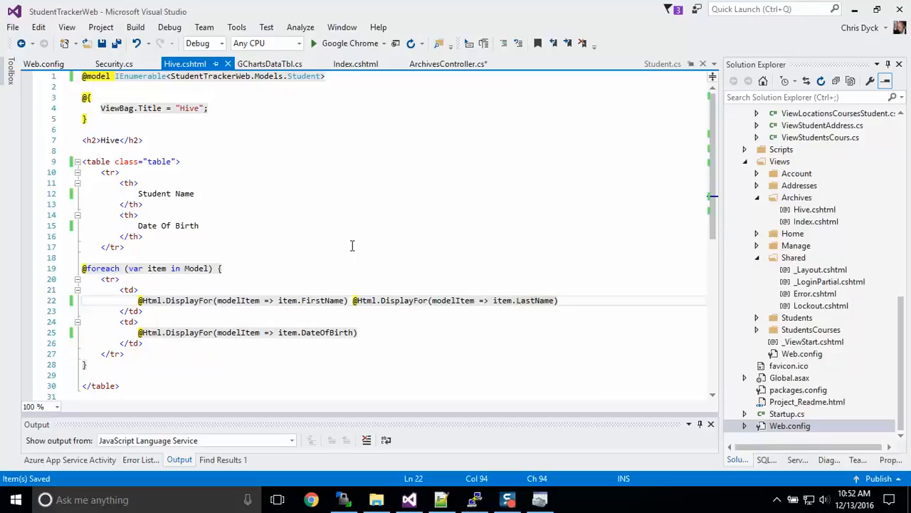
{"action": "mouse_move", "coordinate": [379, 285]}
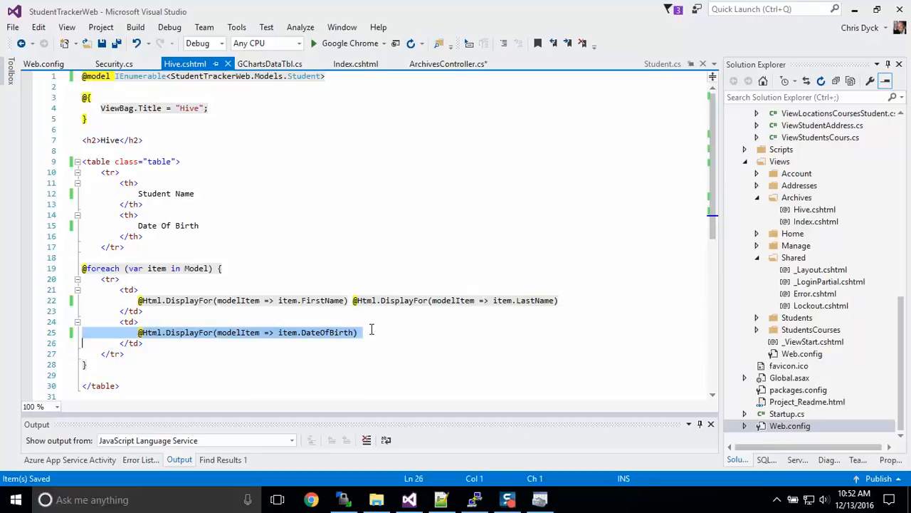
{"action": "left_click", "coordinate": [348, 333]}
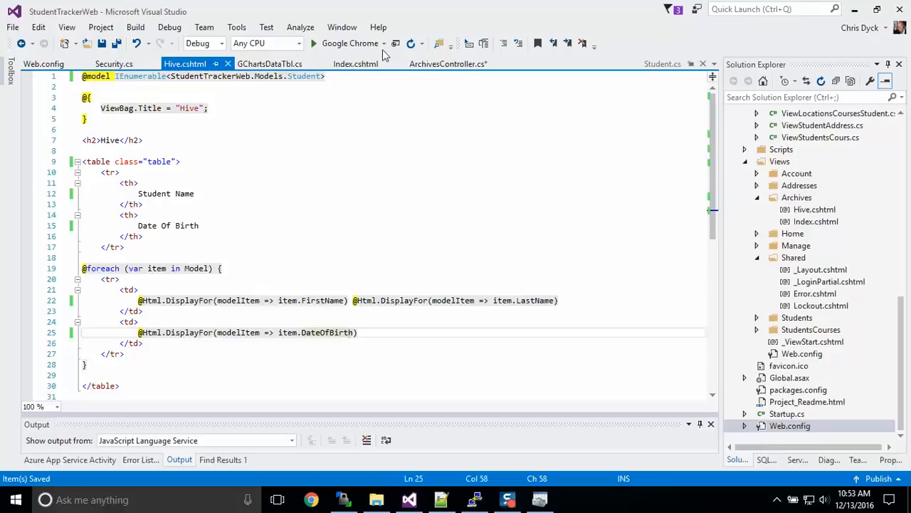
{"action": "mouse_move", "coordinate": [351, 43]}
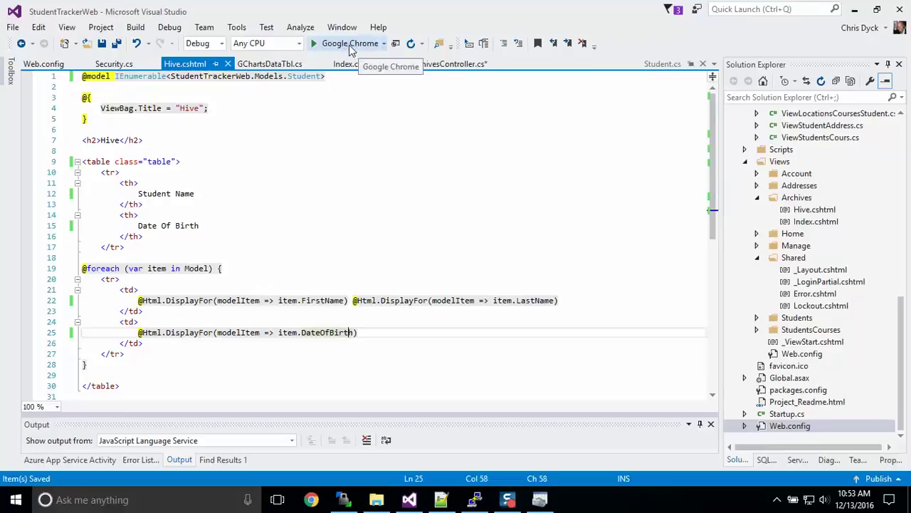
Build and launch the site in Chrome, returning to the ArchivesController.cs code
{"action": "left_click", "coordinate": [322, 43]}
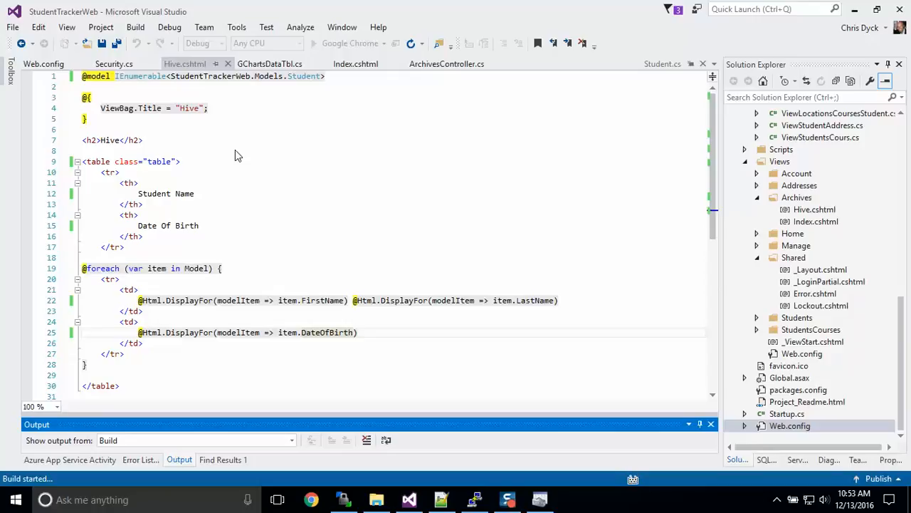
{"action": "left_click", "coordinate": [447, 63]}
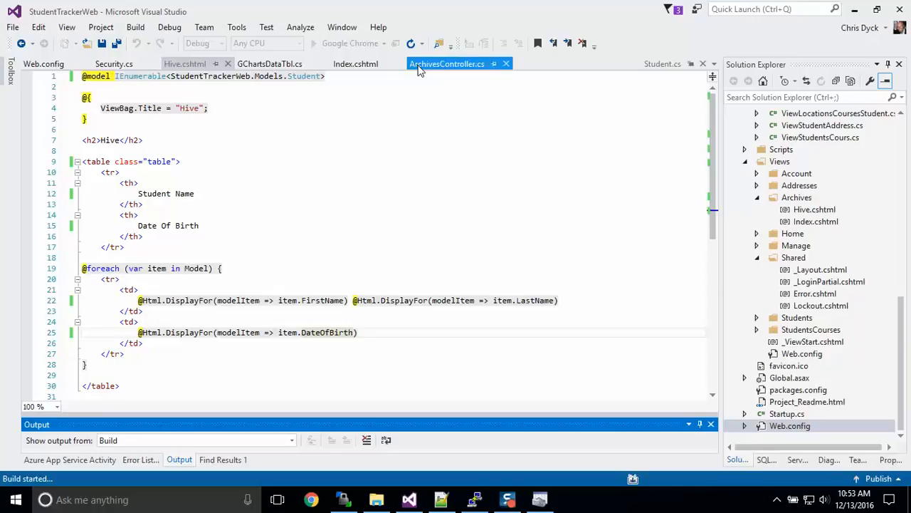
{"action": "left_click", "coordinate": [447, 63]}
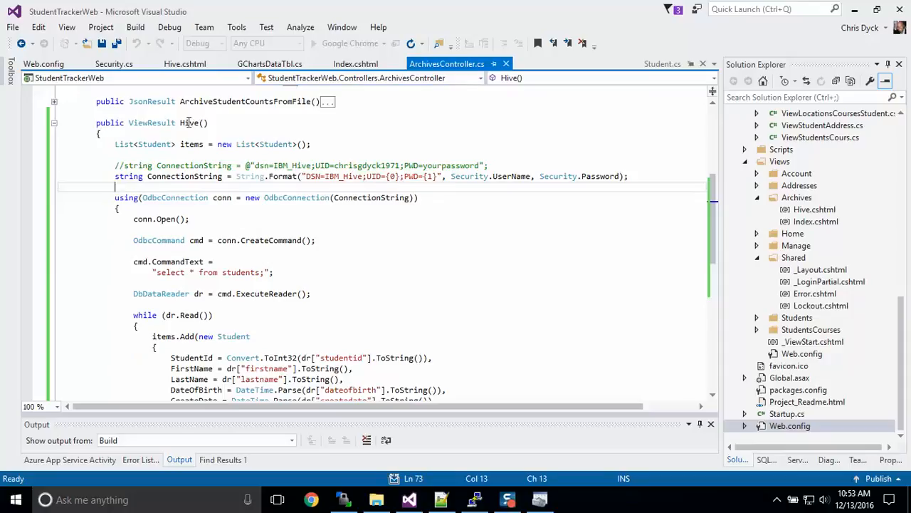
{"action": "mouse_move", "coordinate": [191, 123]}
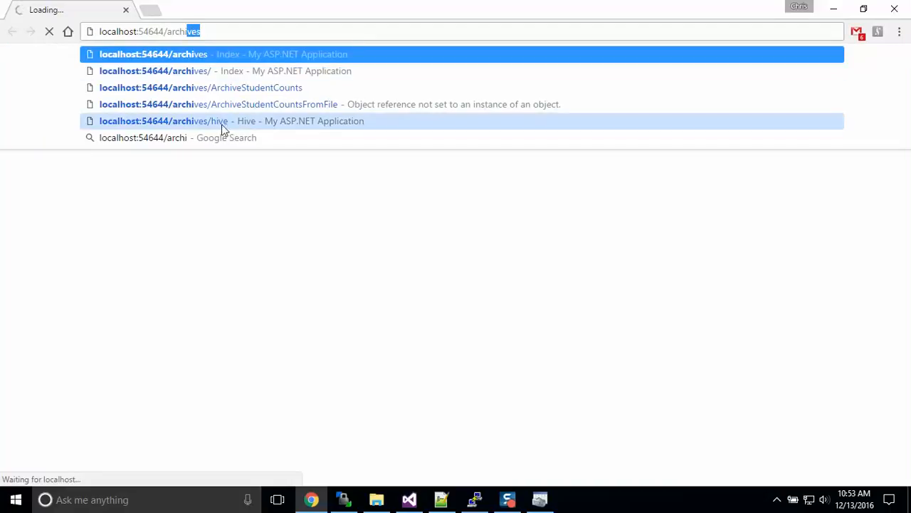
Browse to localhost:54644/archives/hive and select the time part of the first birth date
{"action": "left_click", "coordinate": [221, 121]}
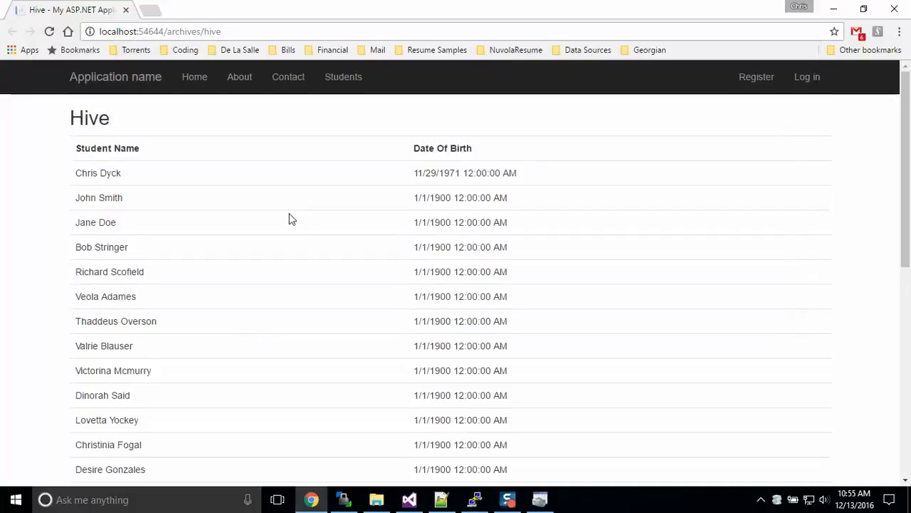
{"action": "mouse_move", "coordinate": [461, 173]}
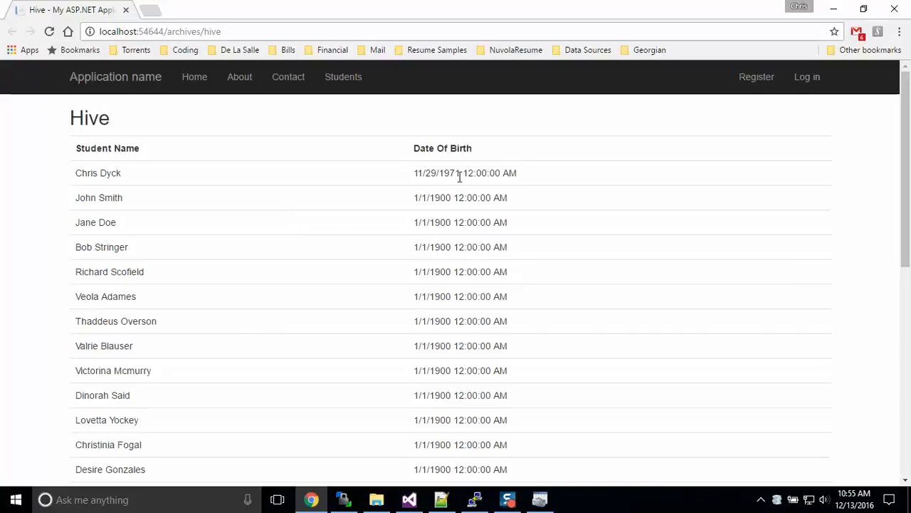
{"action": "left_click_drag", "start_coordinate": [463, 172], "coordinate": [518, 173]}
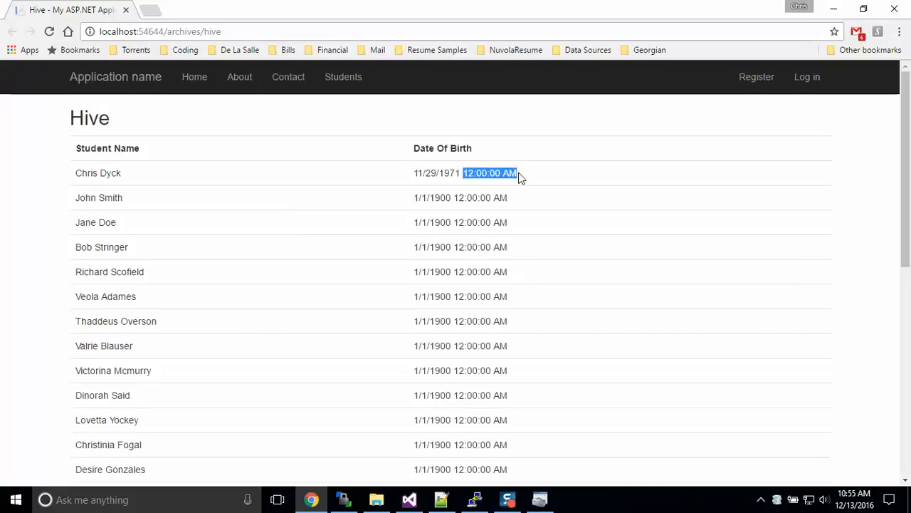
{"action": "mouse_move", "coordinate": [420, 208]}
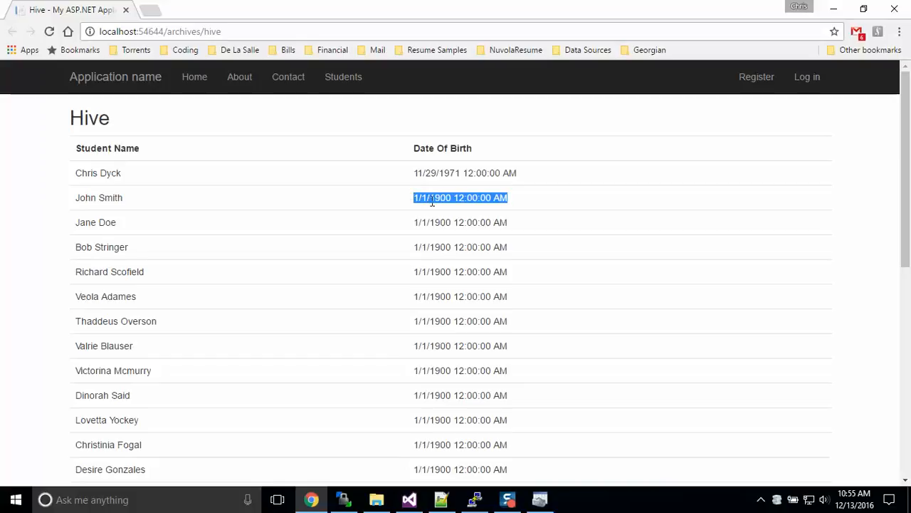
{"action": "mouse_move", "coordinate": [544, 205]}
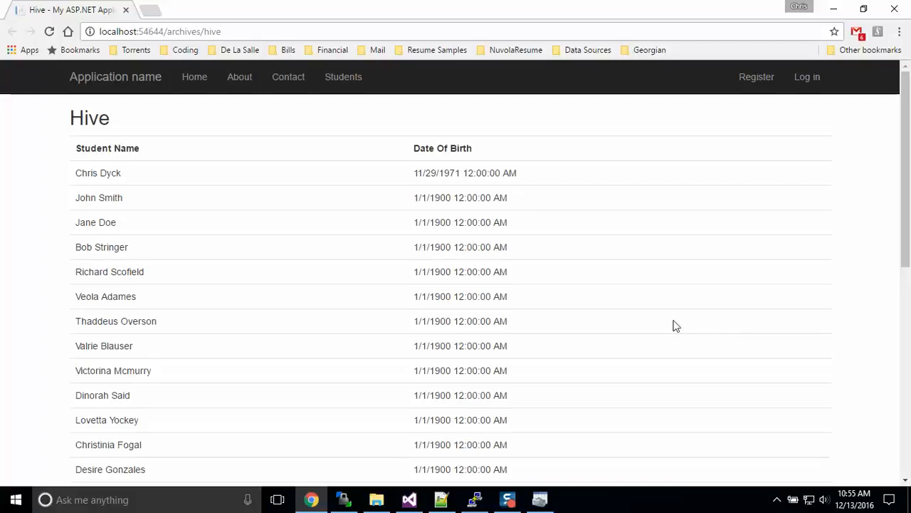
{"action": "mouse_move", "coordinate": [652, 315]}
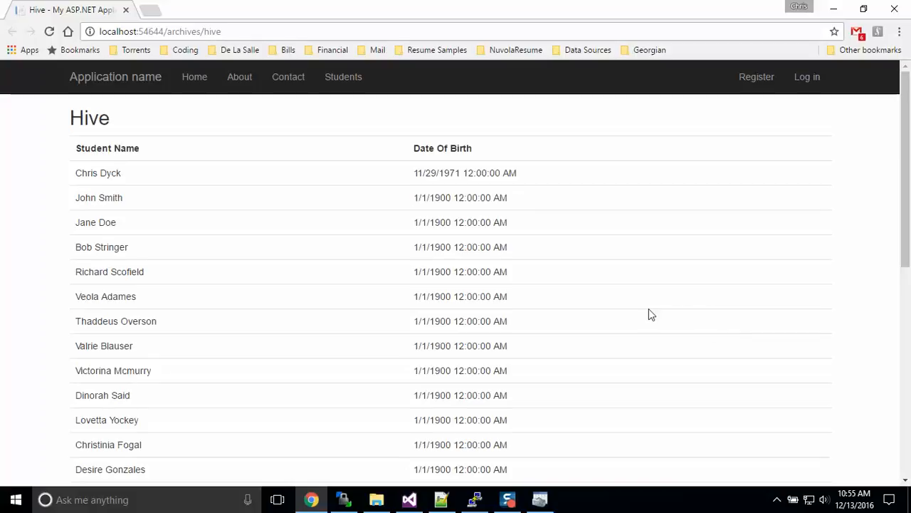